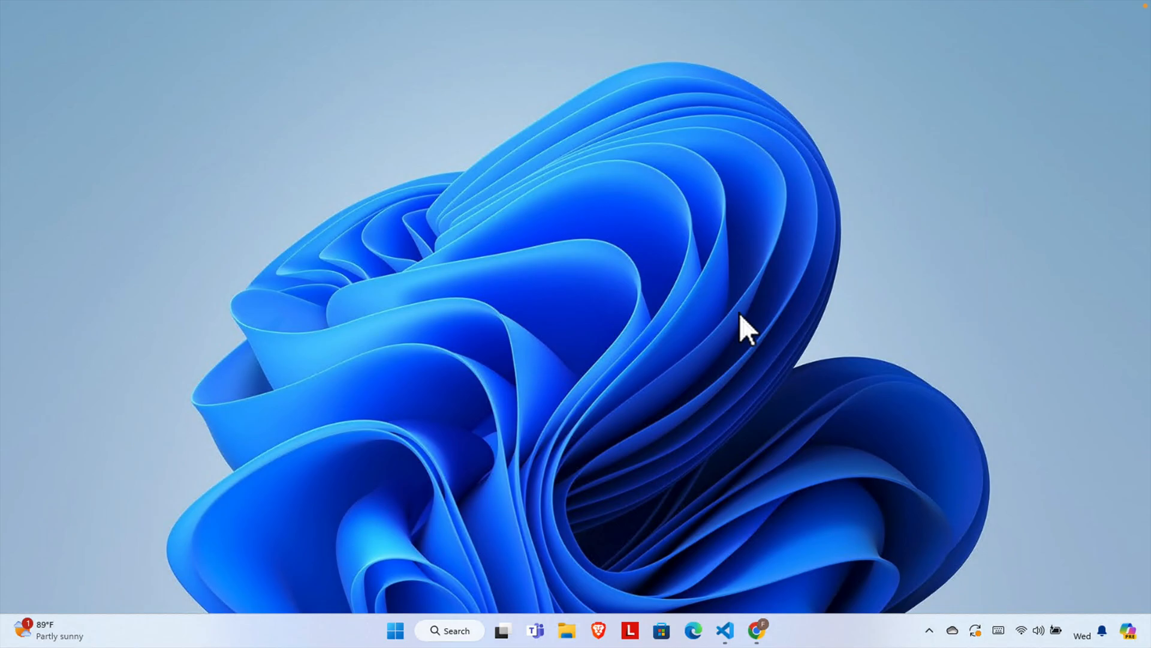
pyautogui.moveTo(787, 314)
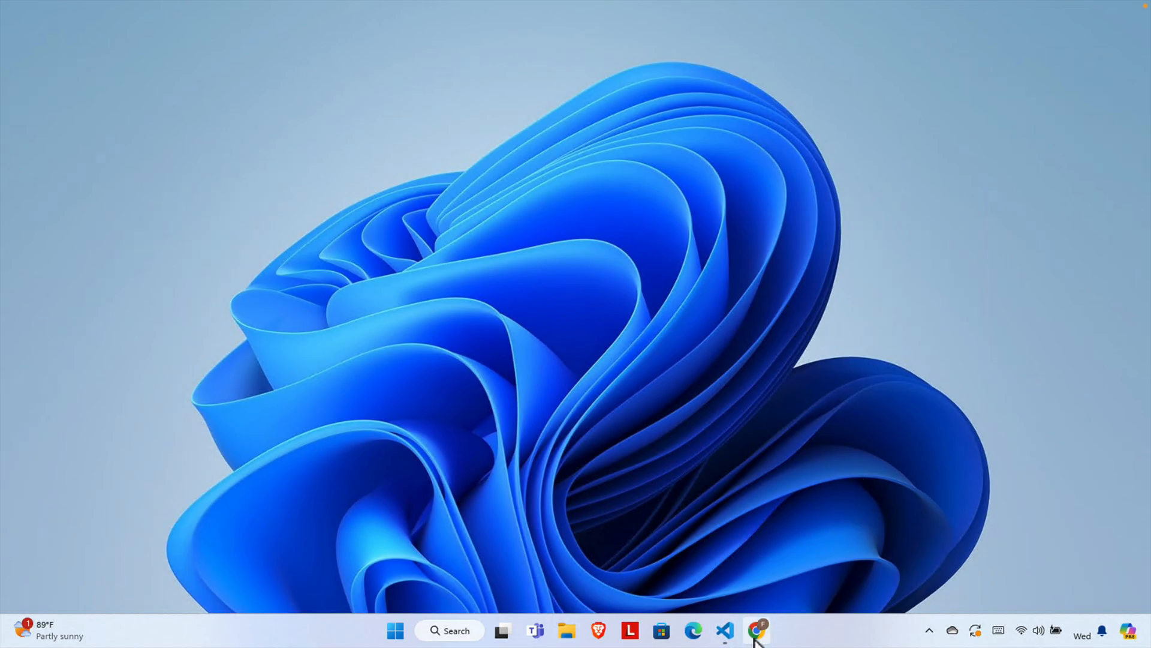
# Search Google in Chrome for 'Calibre' to find the calibre e-book management site.
pyautogui.click(757, 630)
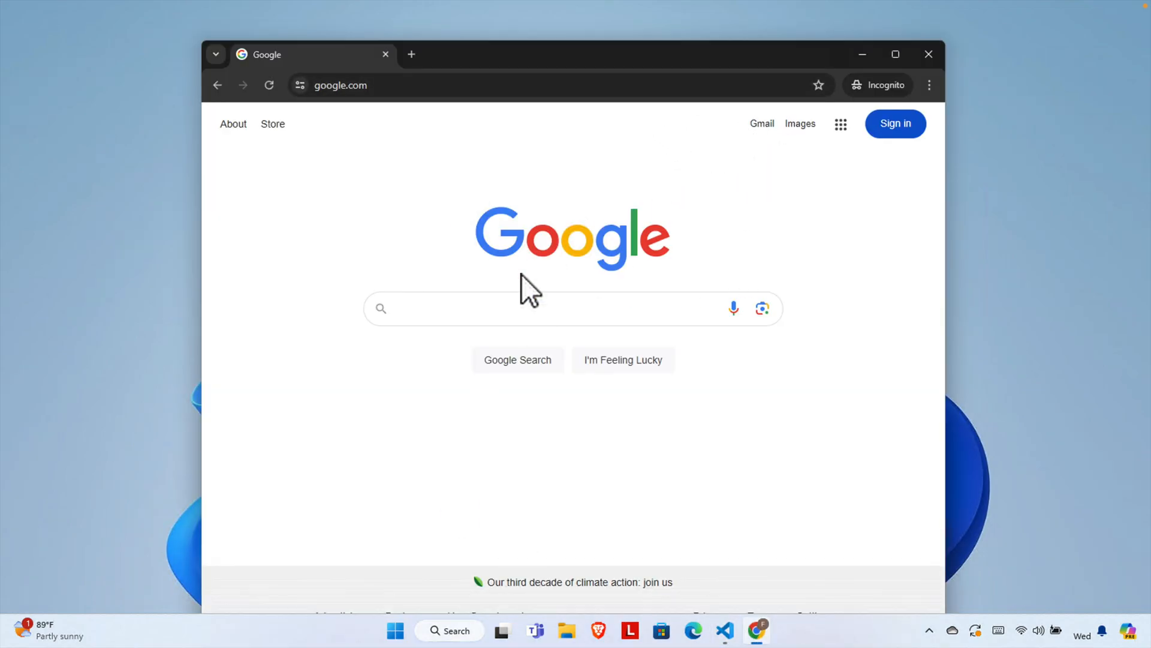
pyautogui.click(360, 85)
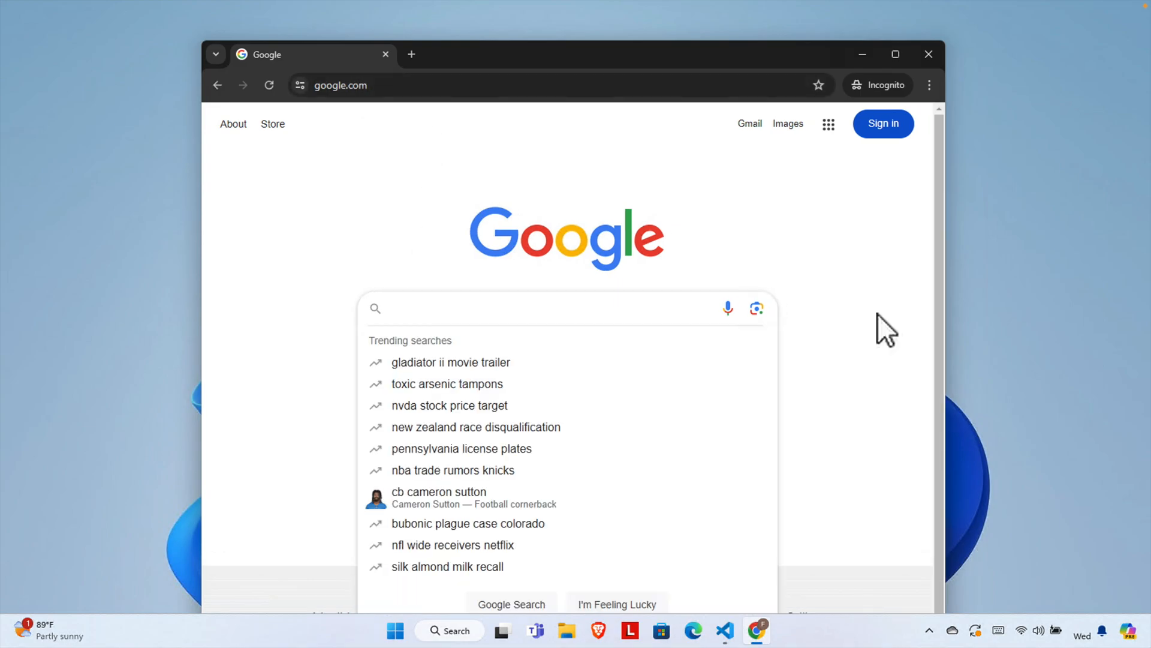
pyautogui.write('Calibre')
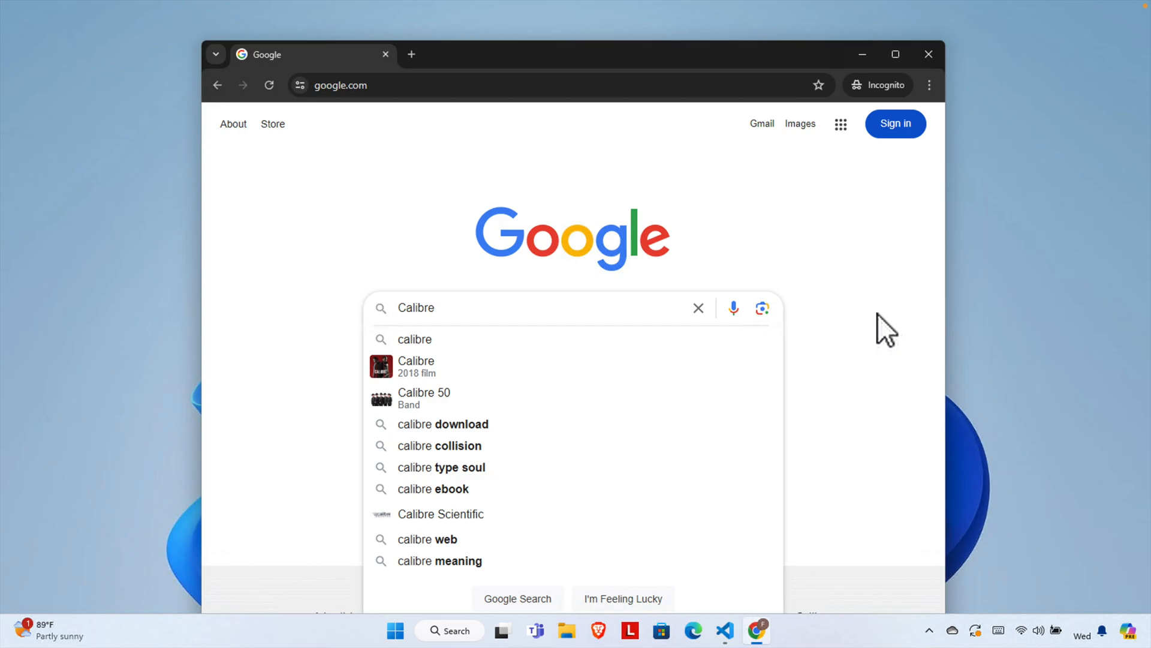
pyautogui.press('Enter')
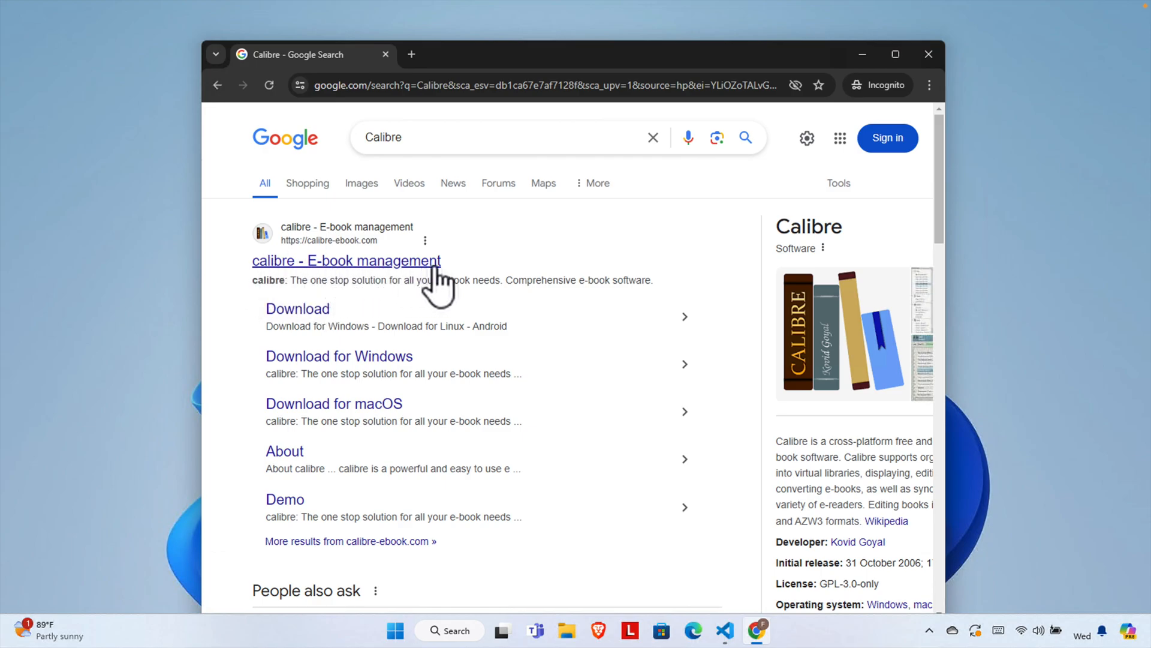
pyautogui.moveTo(470, 308)
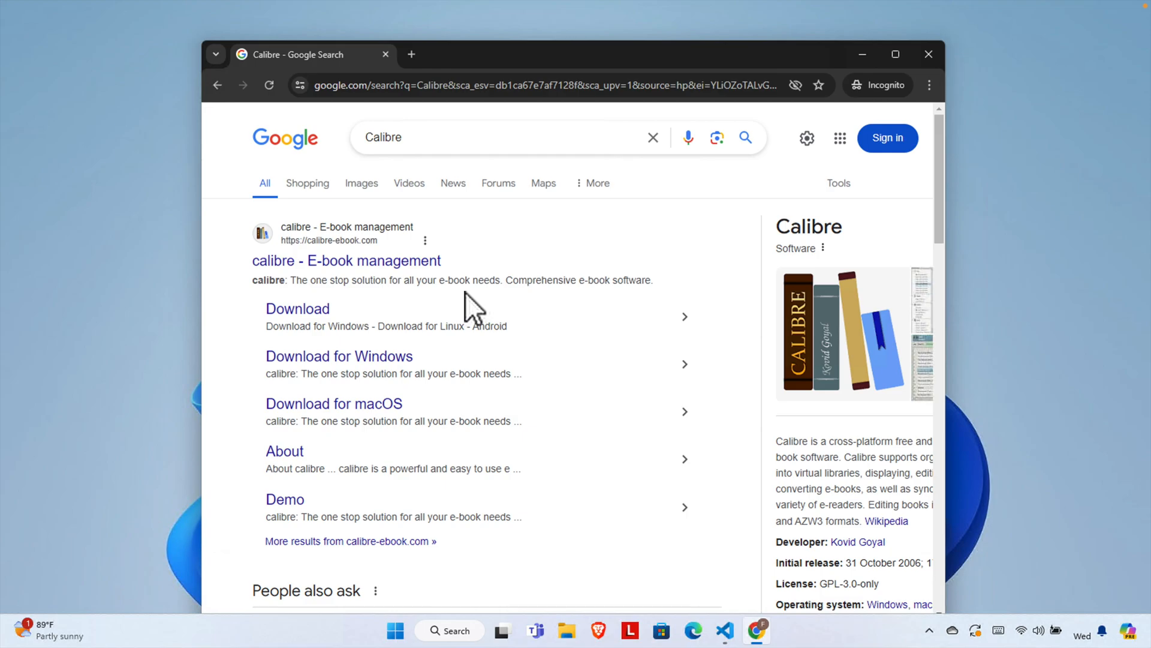
pyautogui.moveTo(459, 283)
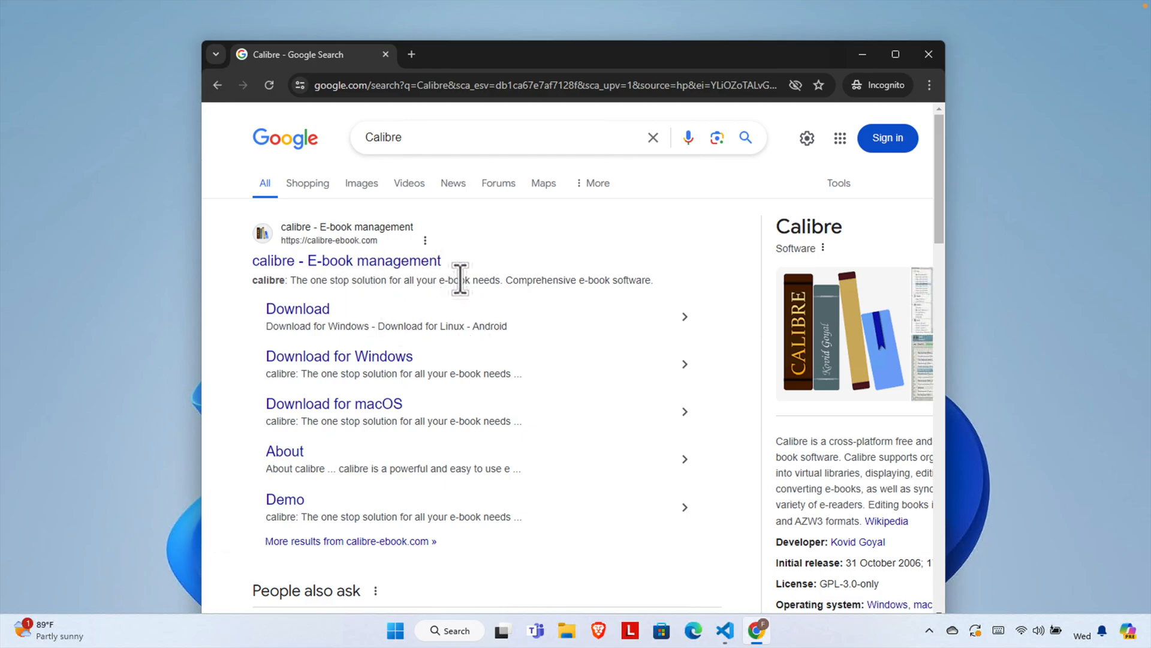
pyautogui.moveTo(455, 280)
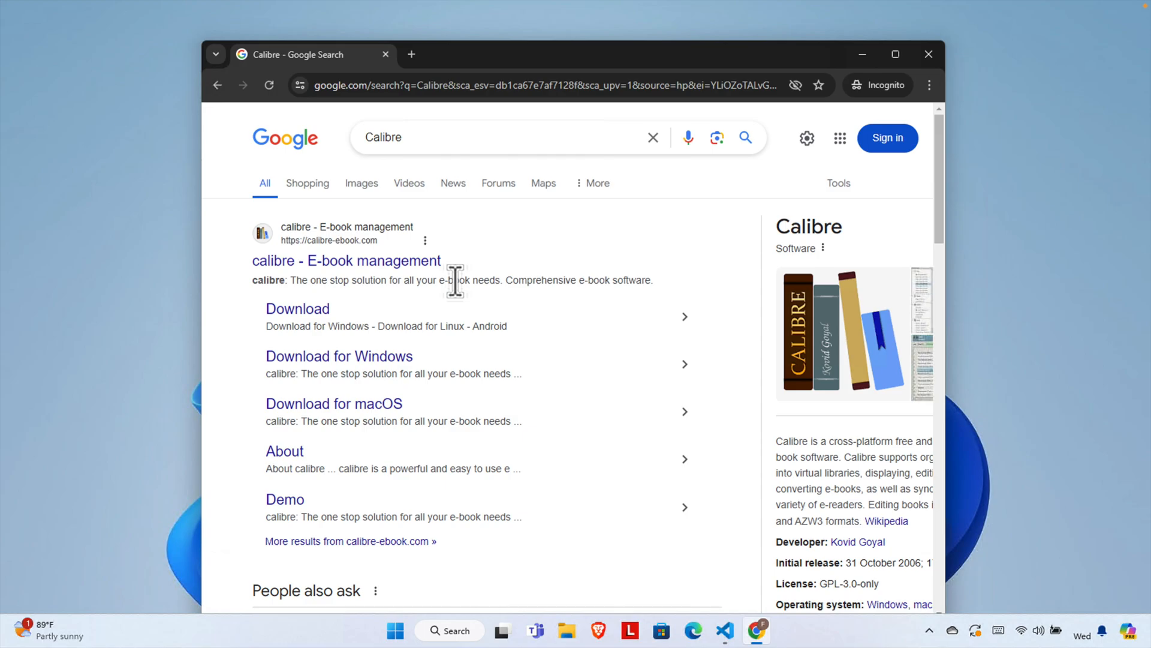
pyautogui.moveTo(367, 301)
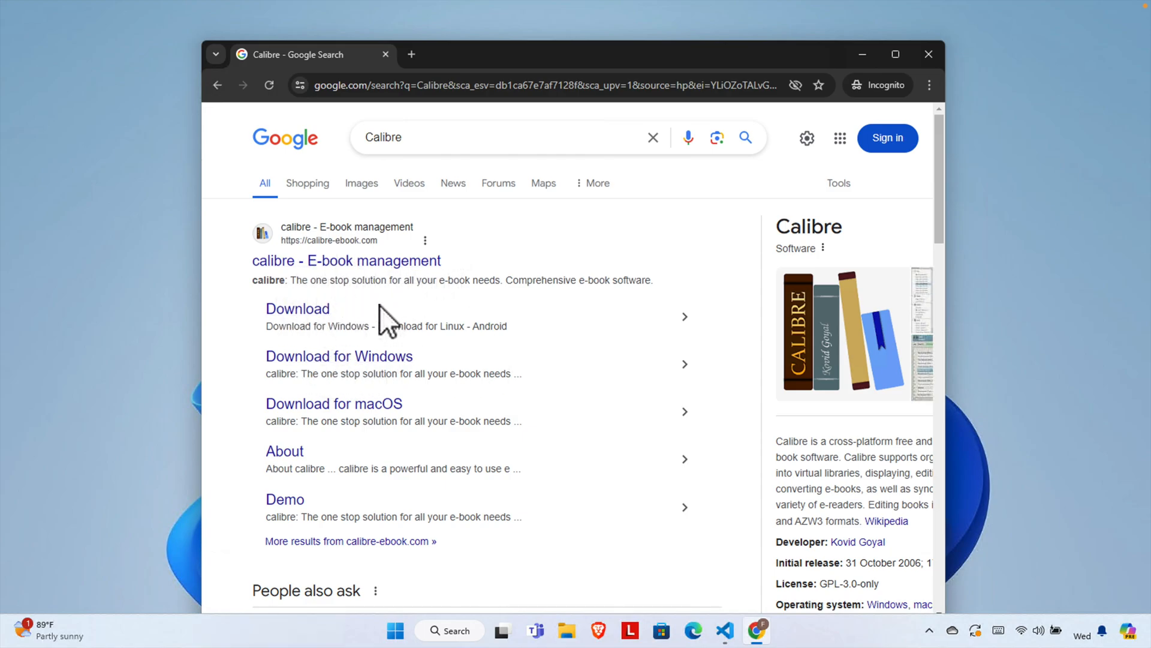
pyautogui.moveTo(313, 443)
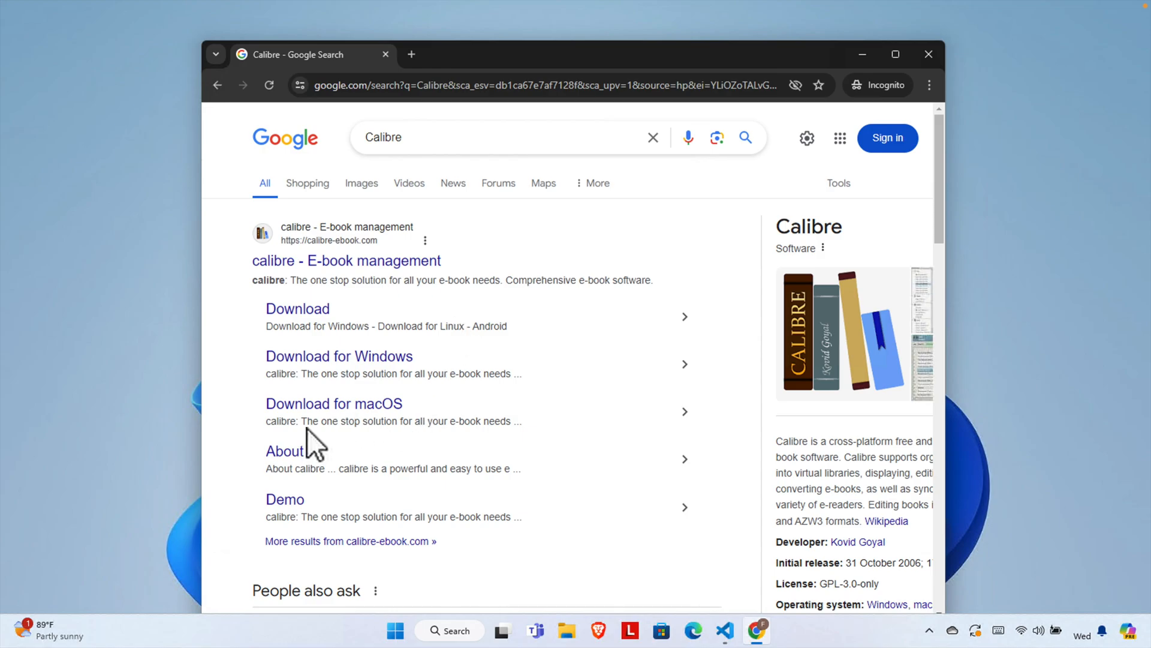
pyautogui.moveTo(367, 410)
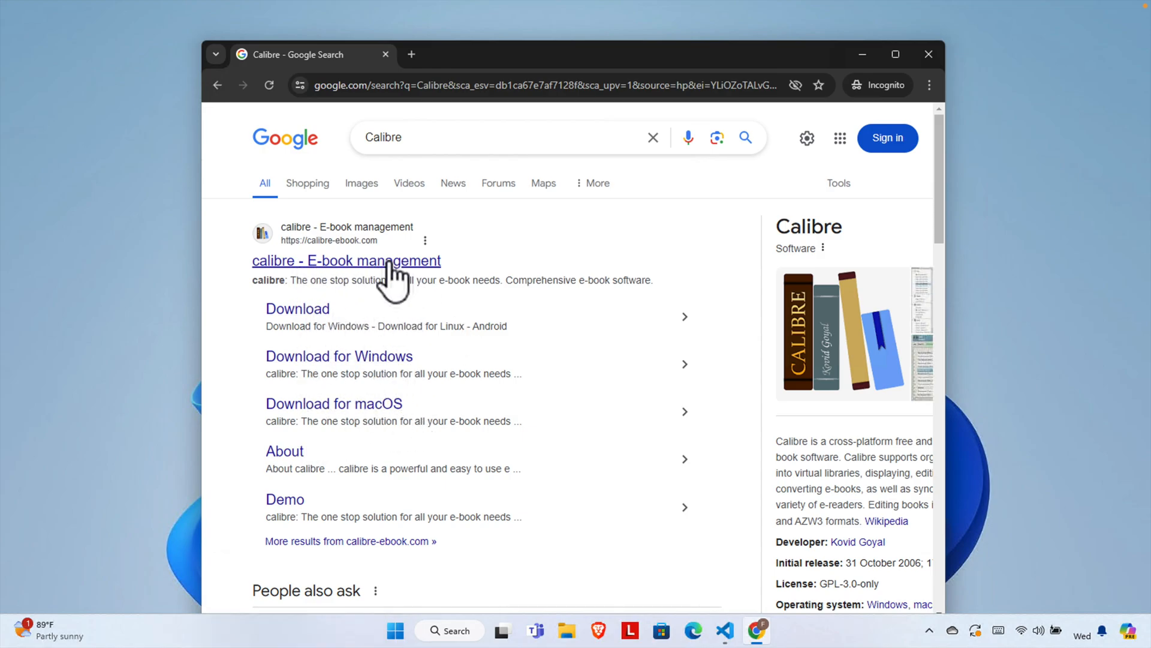
# Visit the calibre website maximized and reach its Download page for Windows.
pyautogui.click(346, 261)
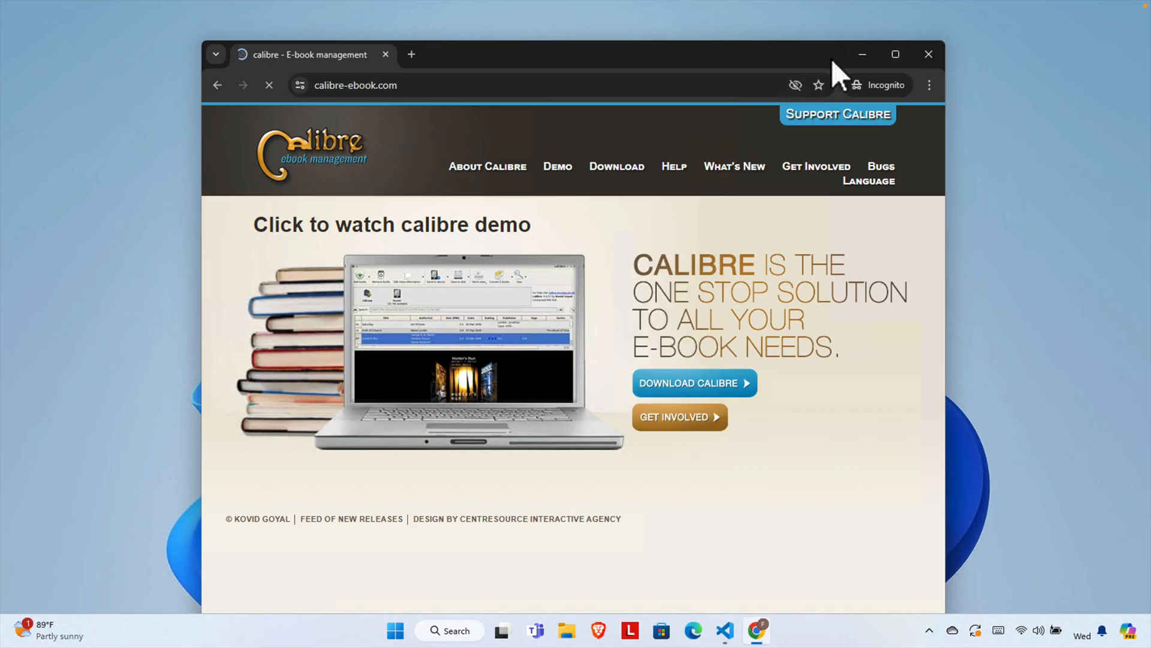
pyautogui.click(895, 54)
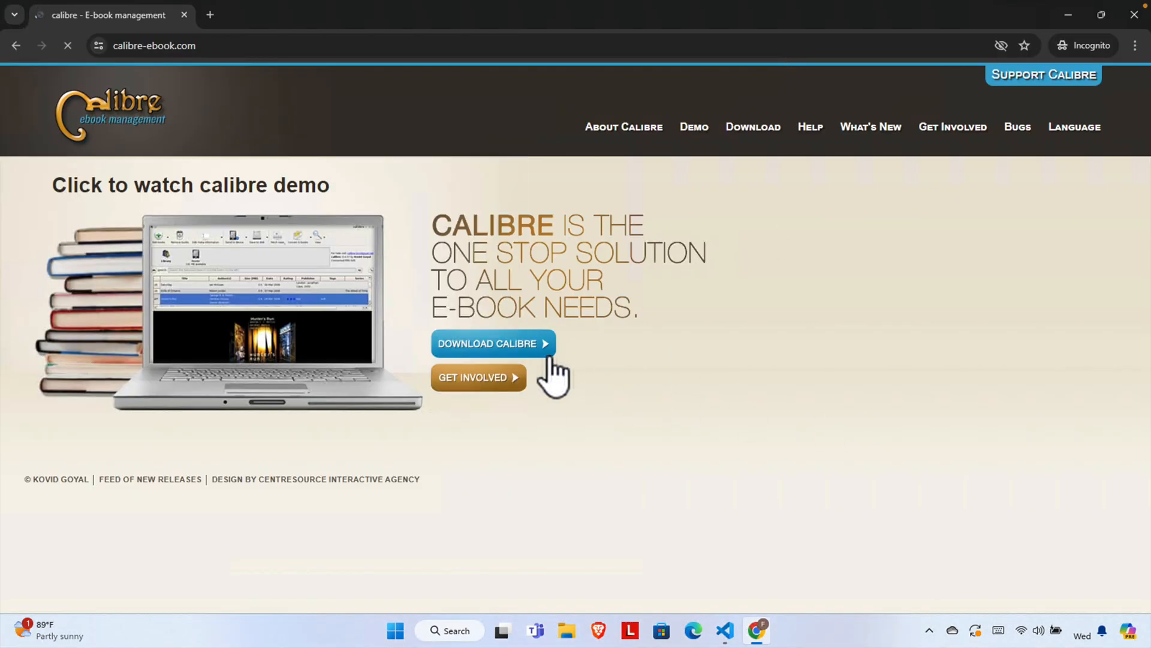
pyautogui.moveTo(752, 126)
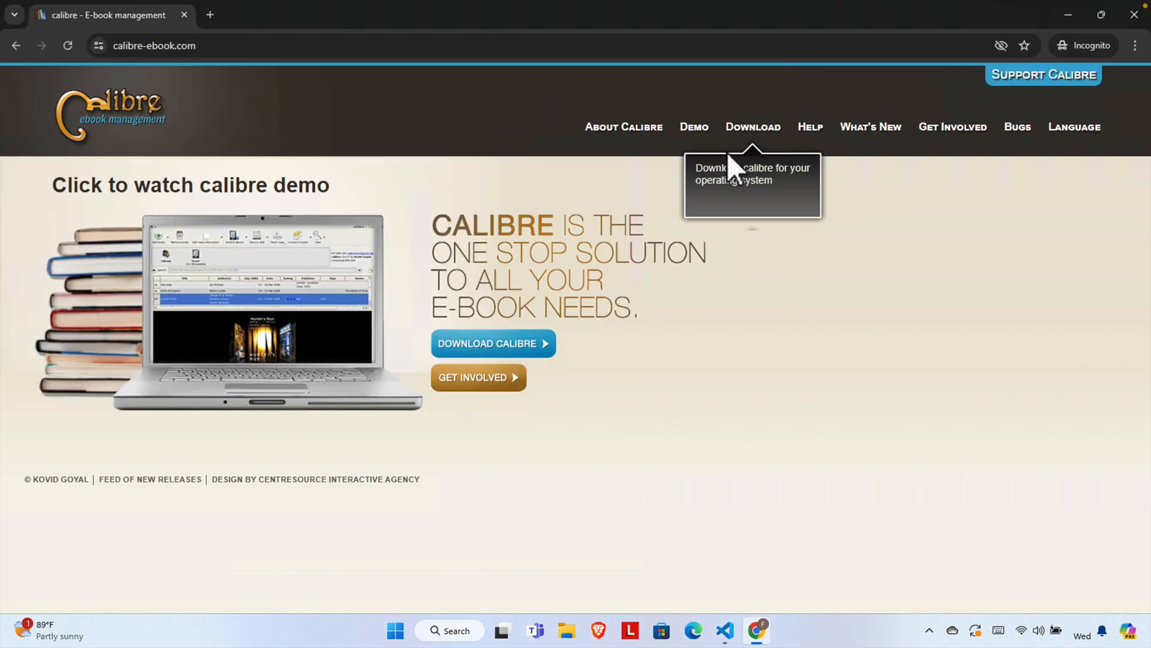
pyautogui.moveTo(754, 125)
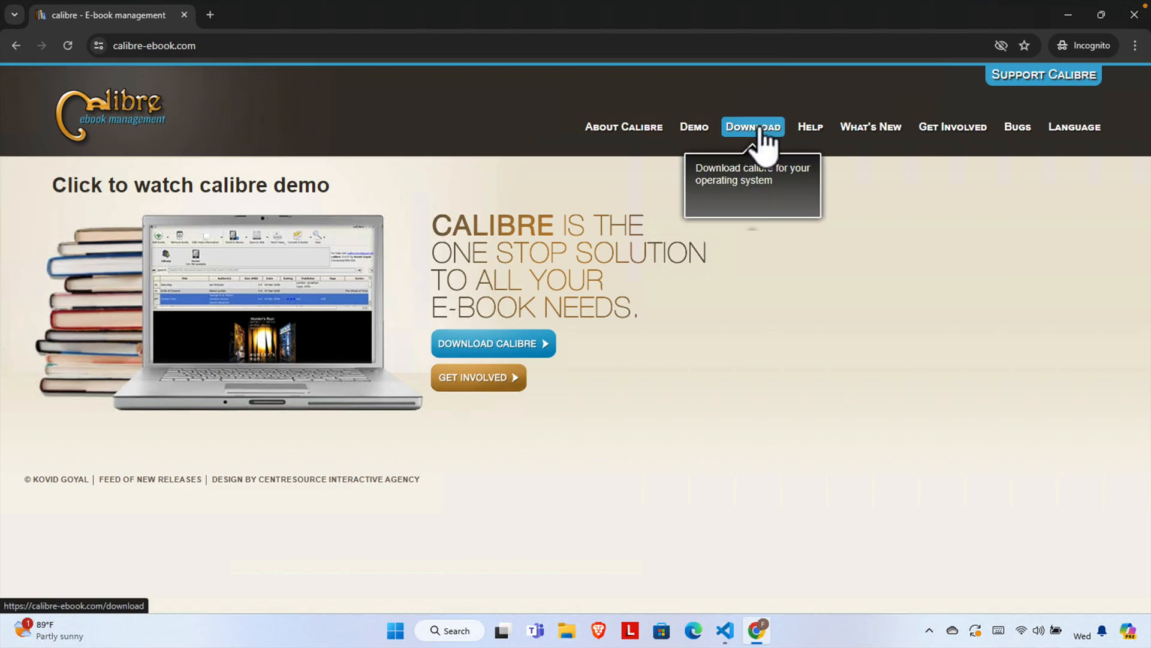
pyautogui.click(752, 126)
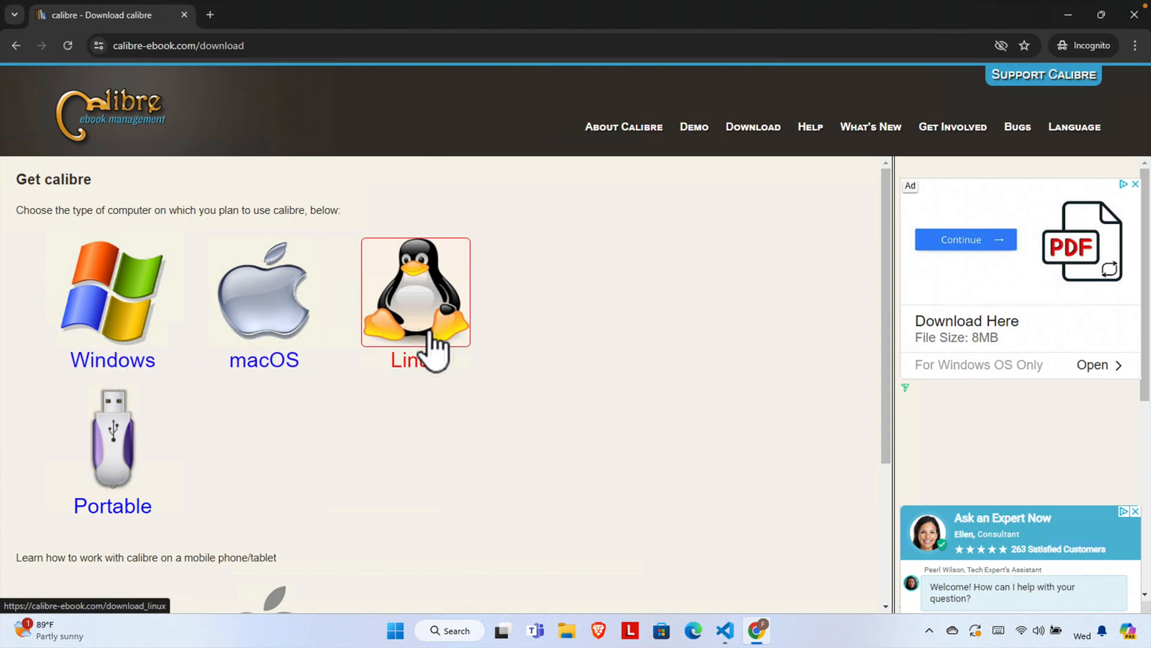
pyautogui.moveTo(501, 443)
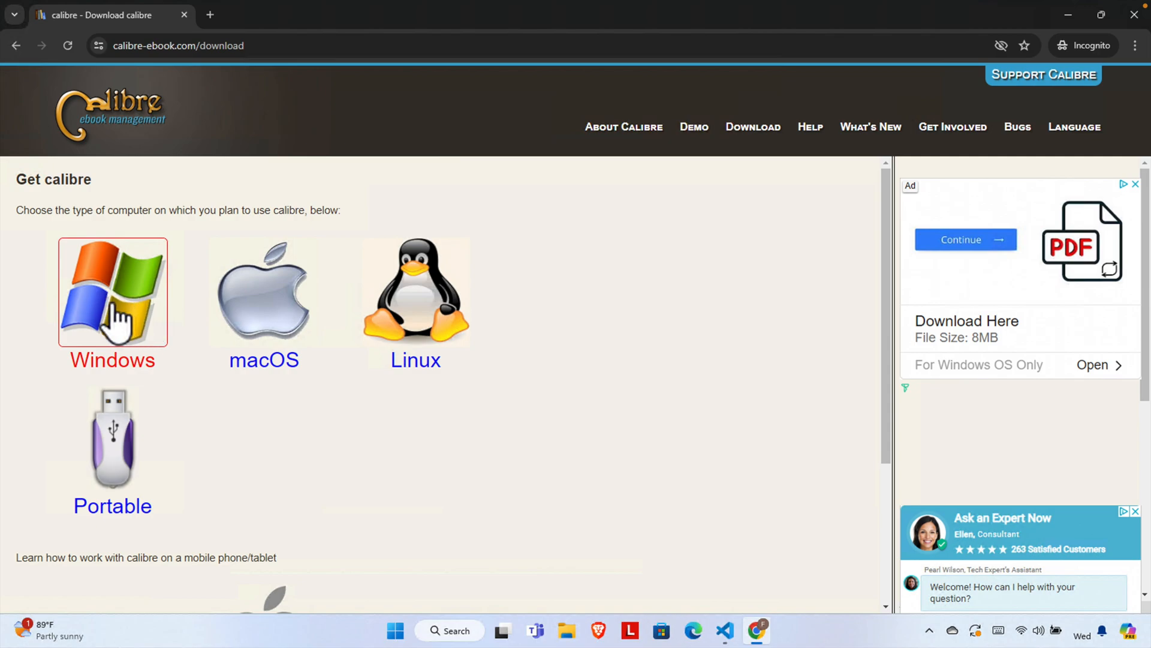
pyautogui.moveTo(201, 382)
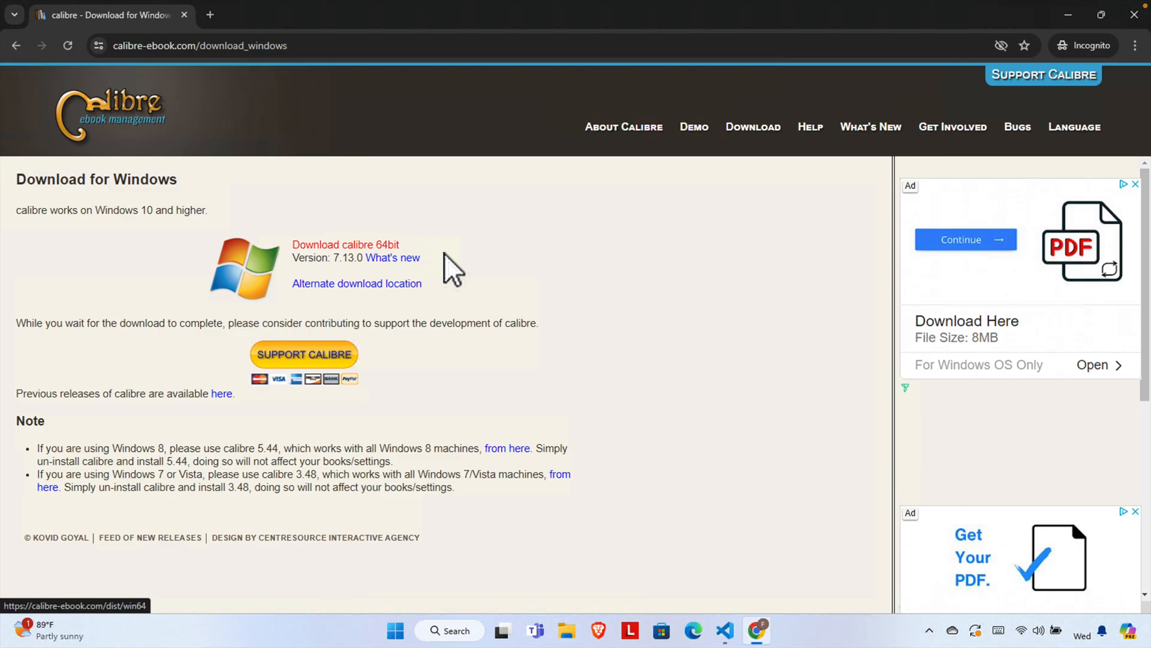
# Download calibre-64bit-7.13.0.msi and confirm the 164 MB installer shows Done.
pyautogui.click(345, 245)
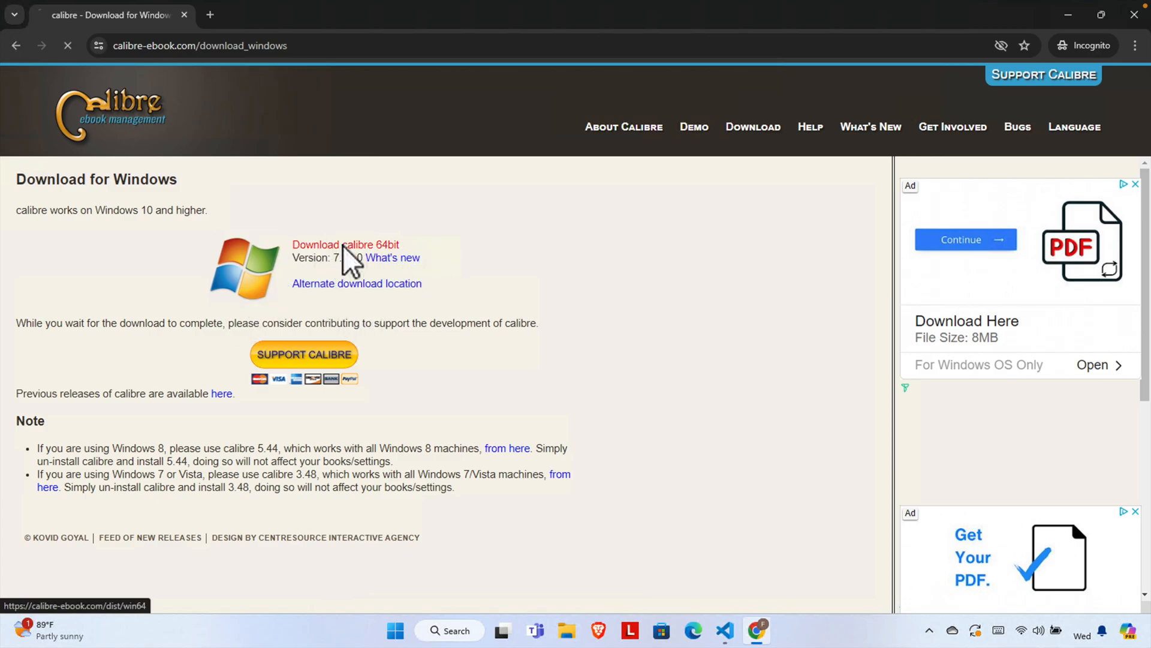
pyautogui.click(345, 243)
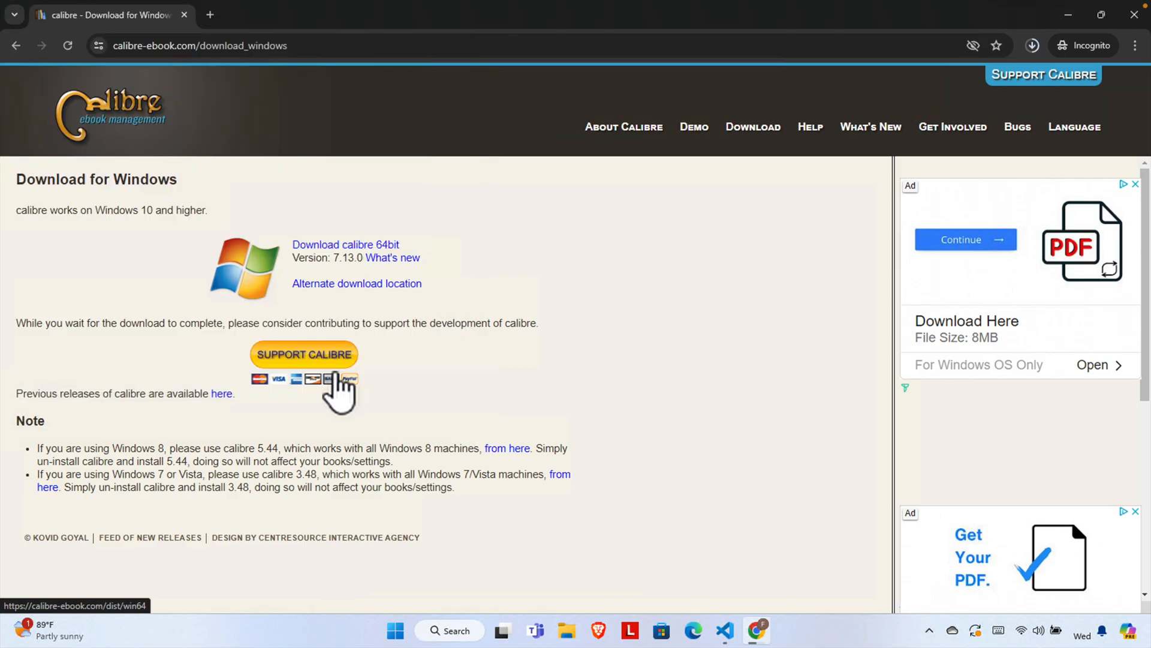
pyautogui.moveTo(1032, 45)
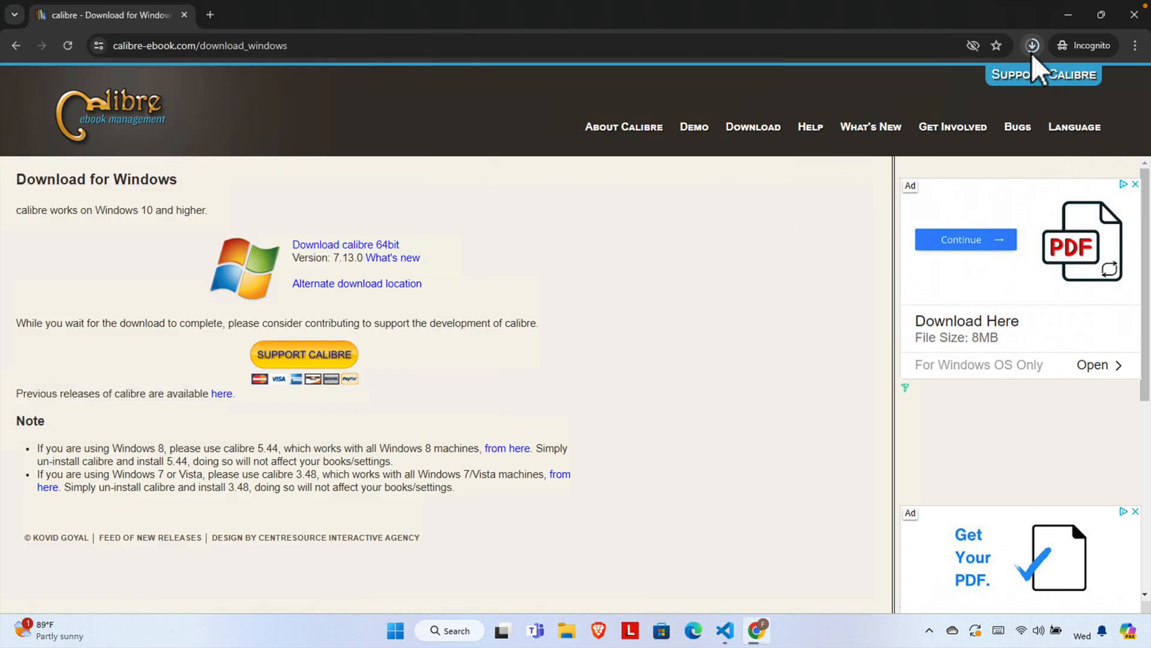
pyautogui.click(1031, 46)
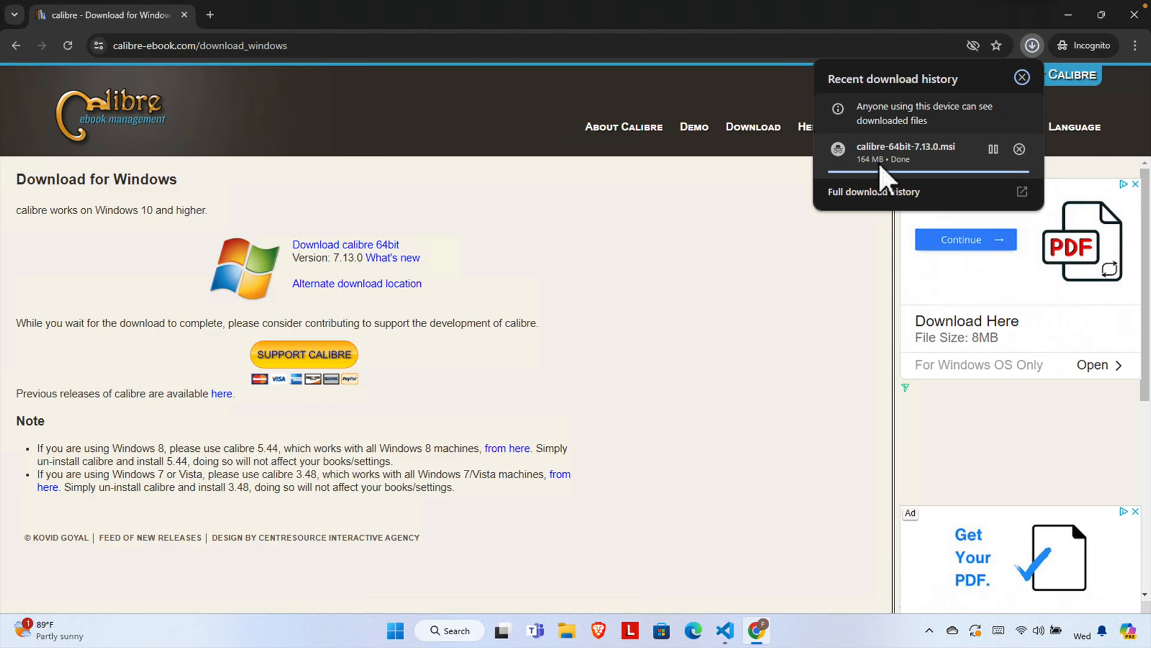
pyautogui.moveTo(757, 305)
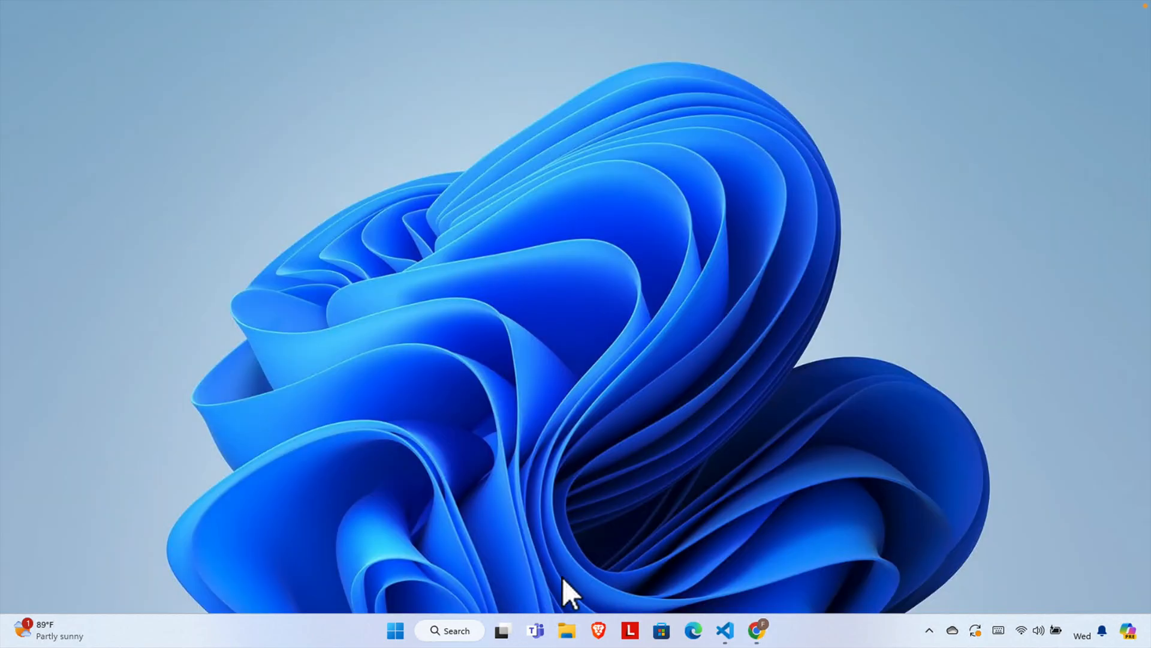
# Run calibre-64bit-7.13.0.msi from the Downloads folder to launch the setup wizard.
pyautogui.click(564, 630)
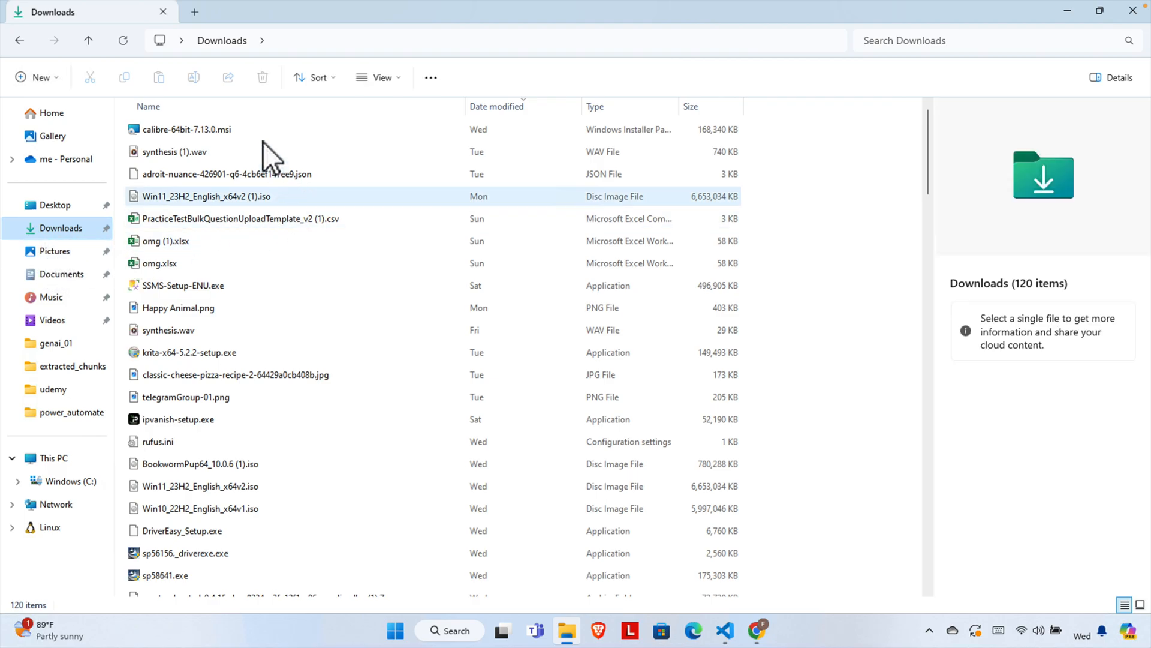
pyautogui.click(186, 130)
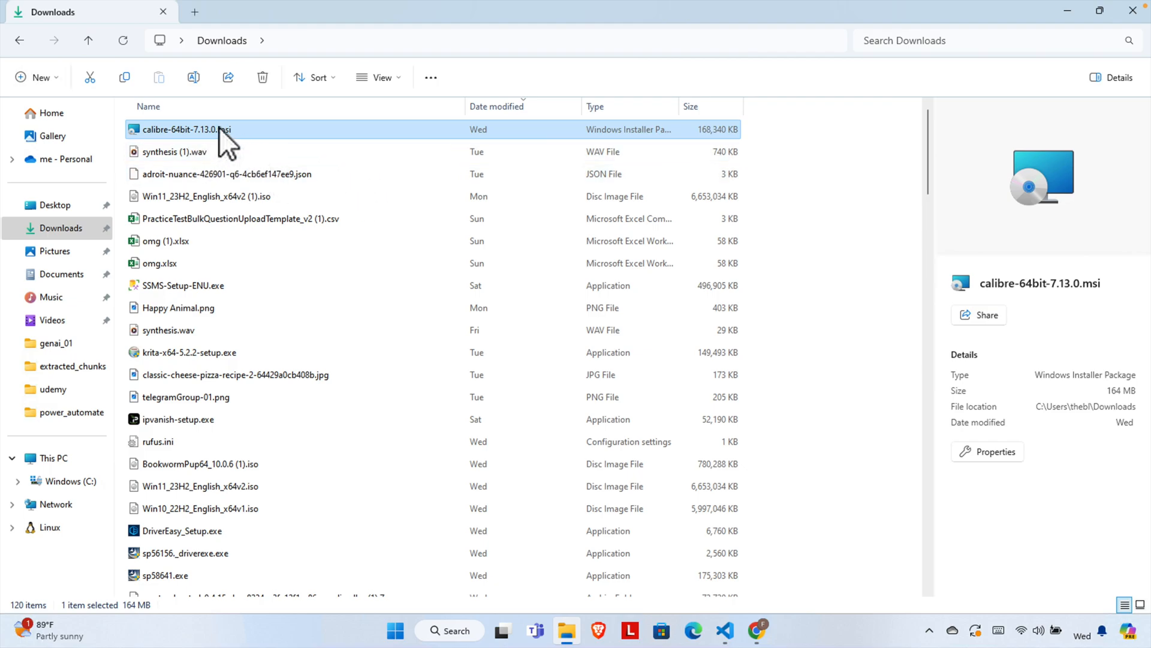
pyautogui.doubleClick(187, 129)
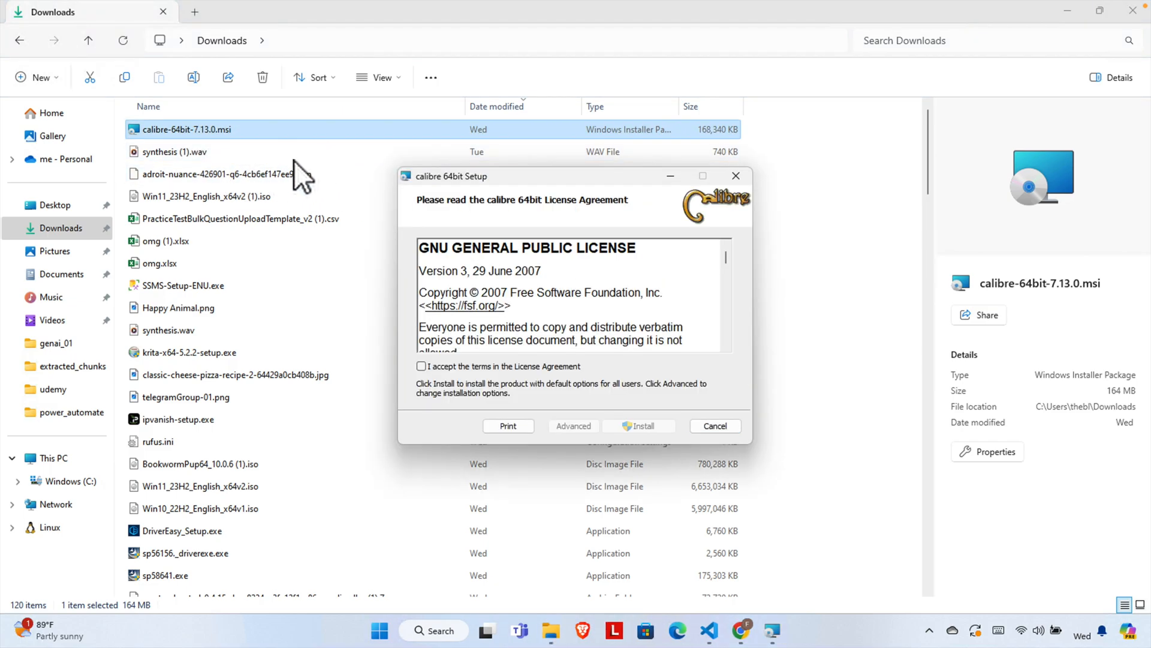
# Accept the GNU GPL license terms and begin installing calibre with default options.
pyautogui.click(1067, 10)
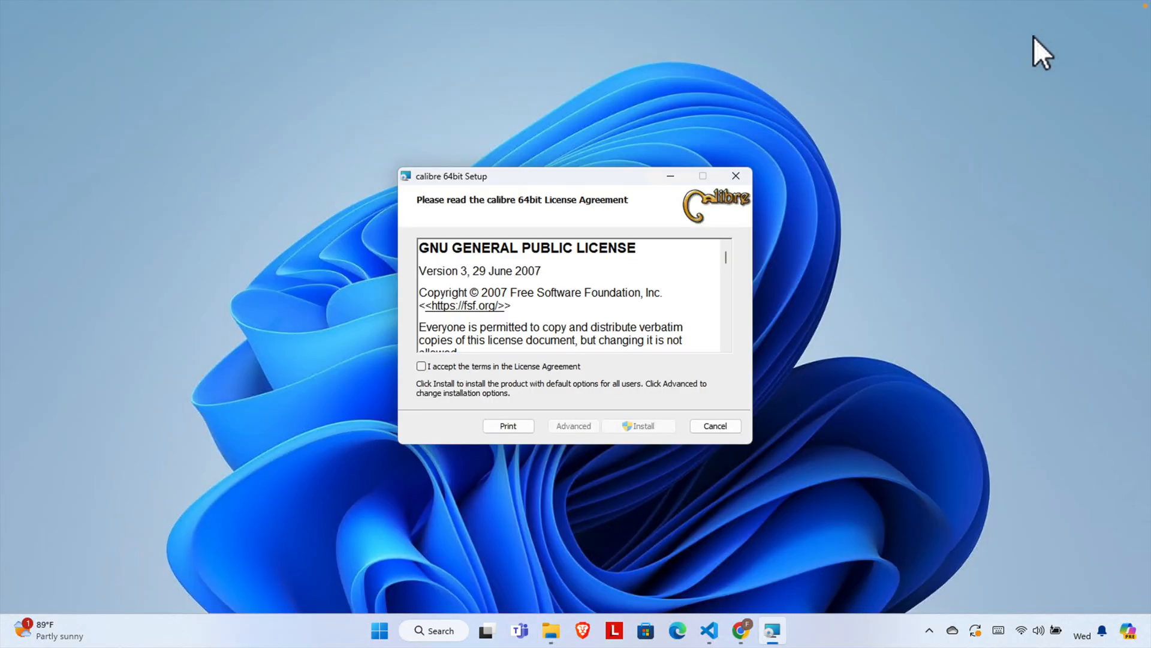
pyautogui.moveTo(467, 397)
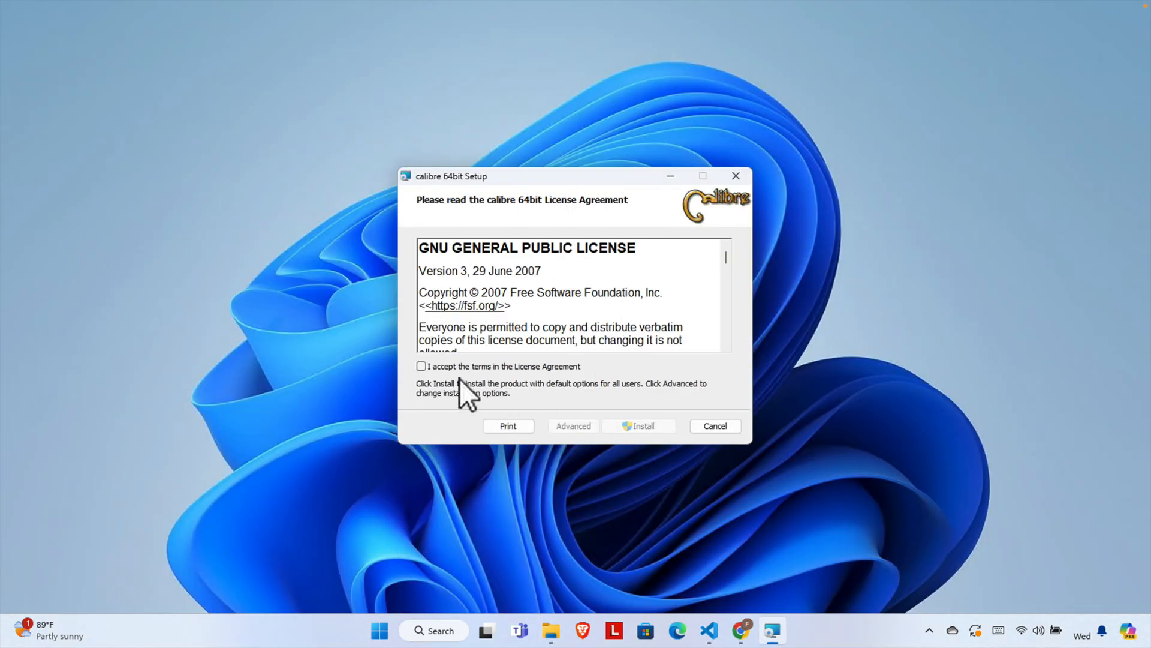
pyautogui.click(421, 366)
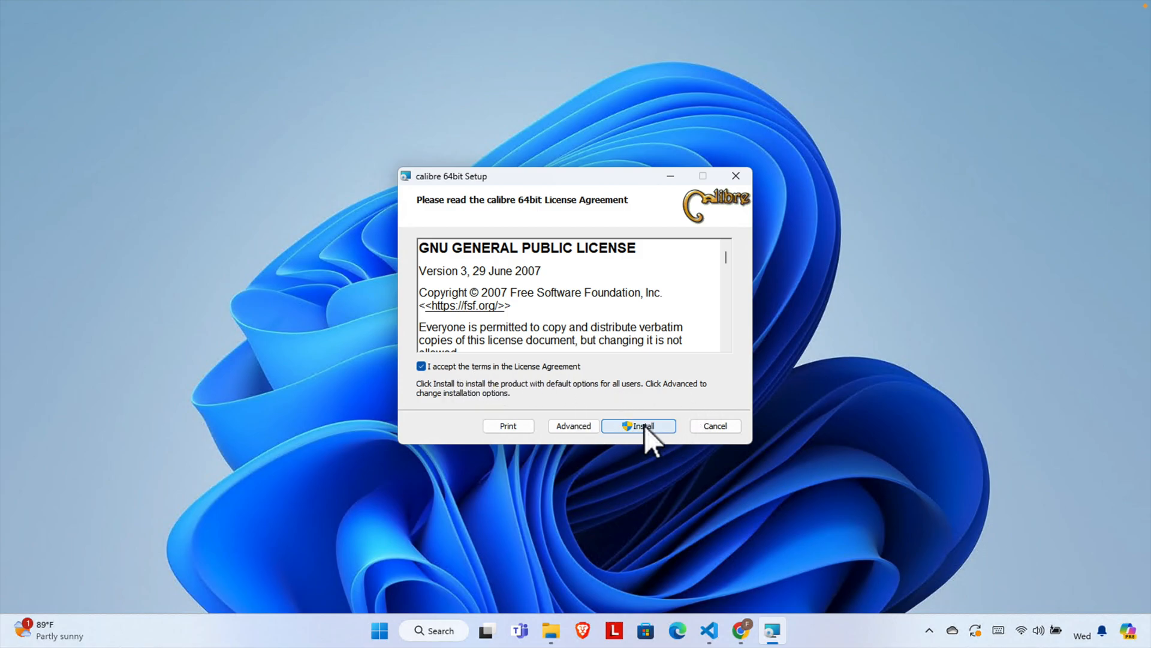
pyautogui.click(637, 426)
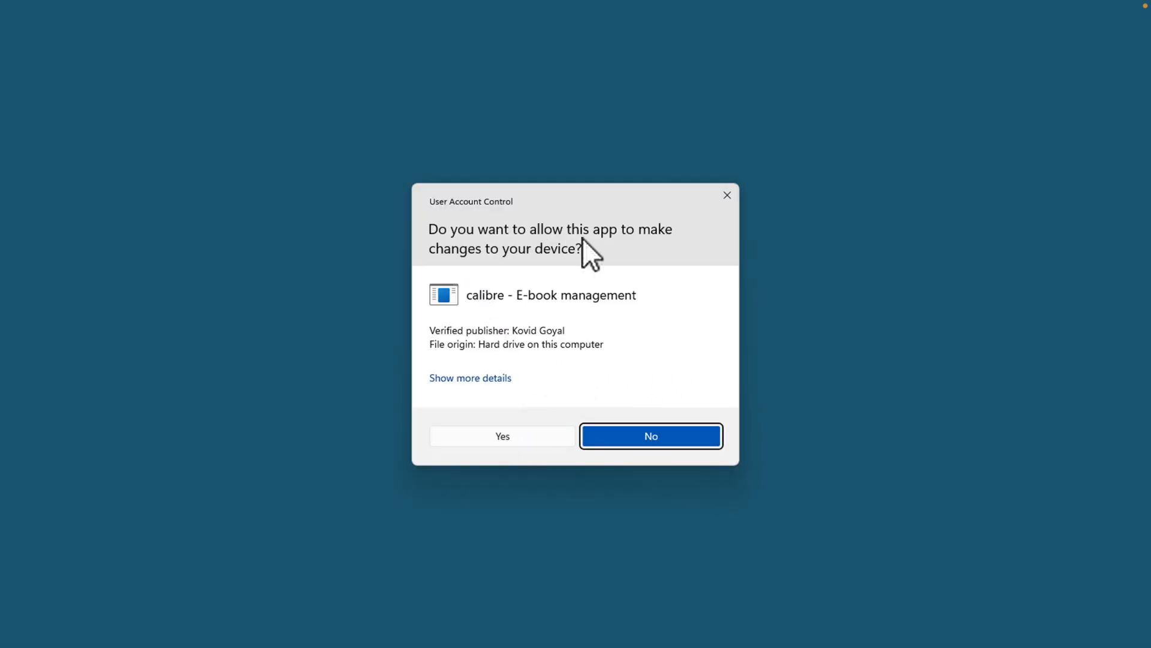
pyautogui.moveTo(569, 419)
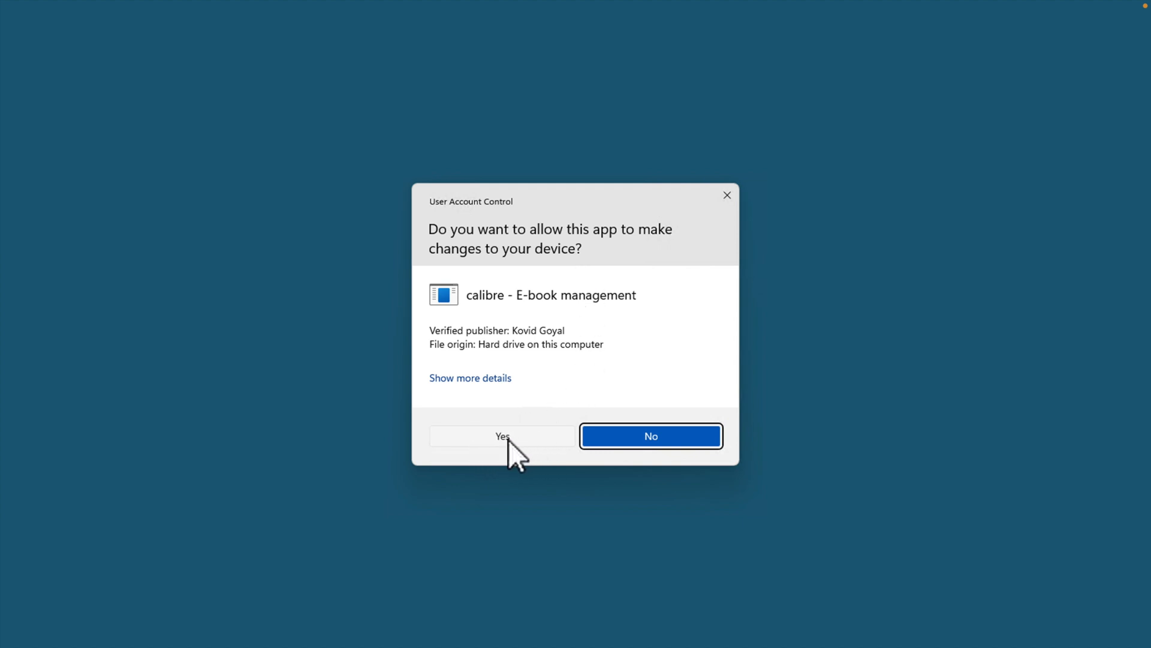
# Allow calibre to make changes to the device in the User Account Control prompt.
pyautogui.click(502, 435)
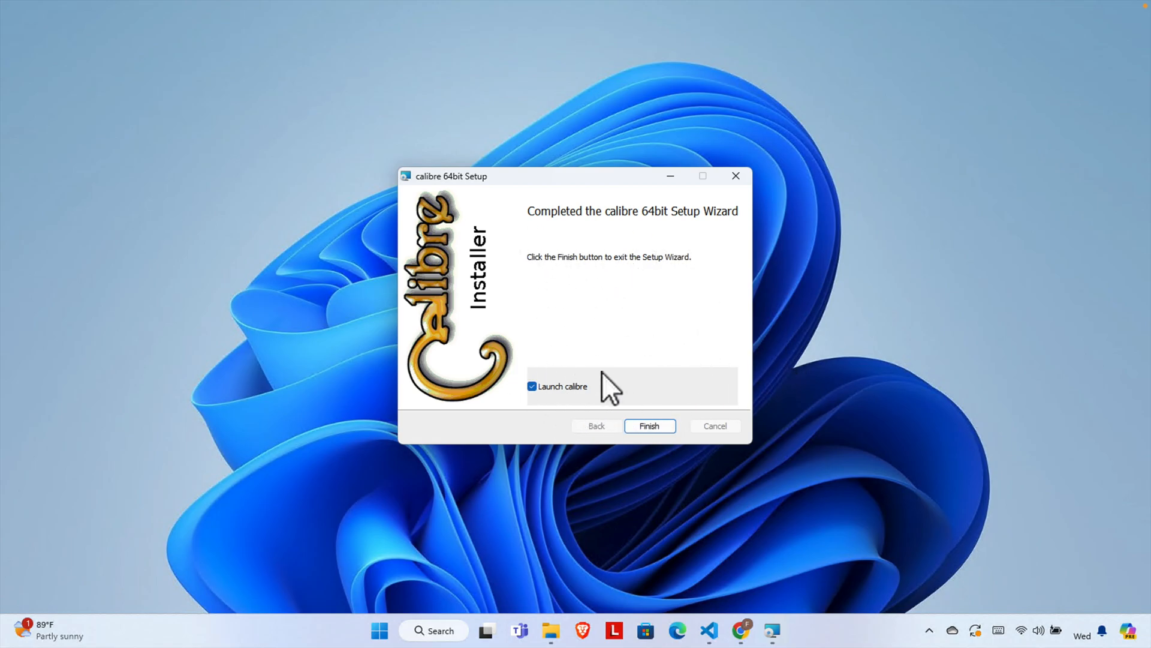
pyautogui.moveTo(602, 235)
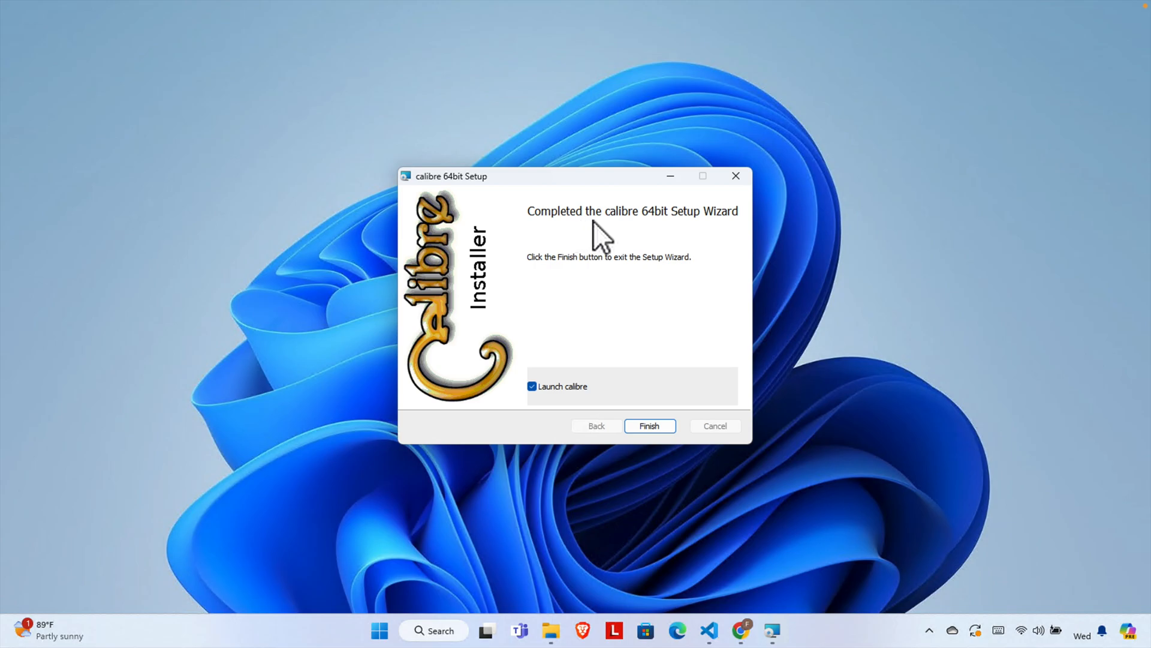
pyautogui.moveTo(684, 268)
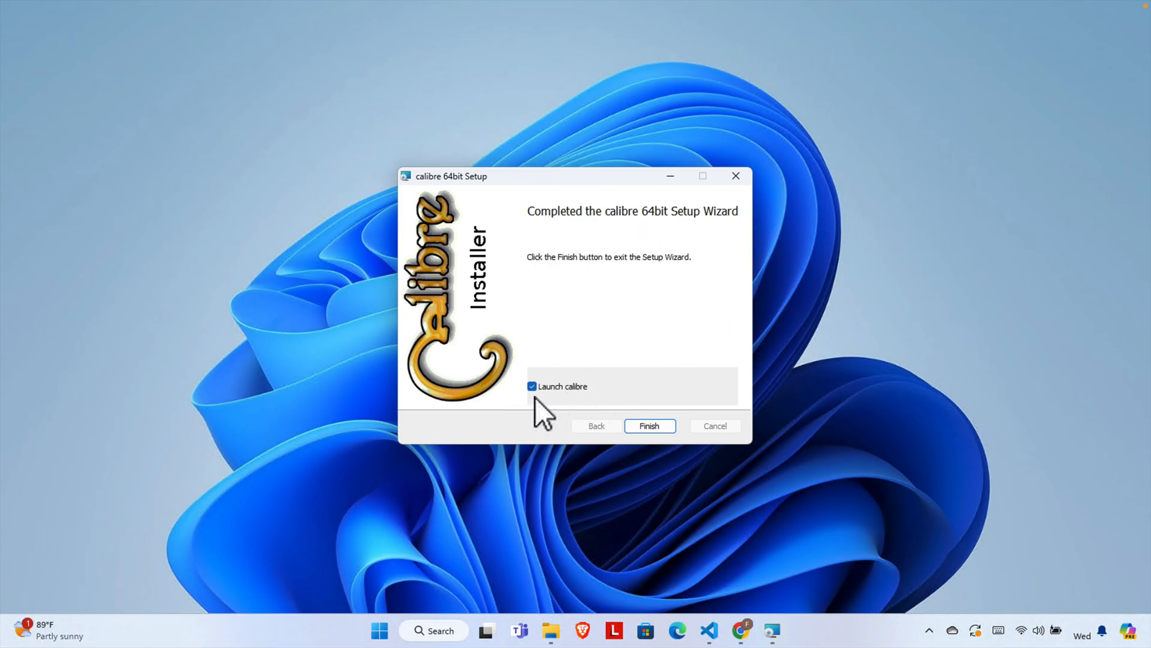
pyautogui.moveTo(547, 408)
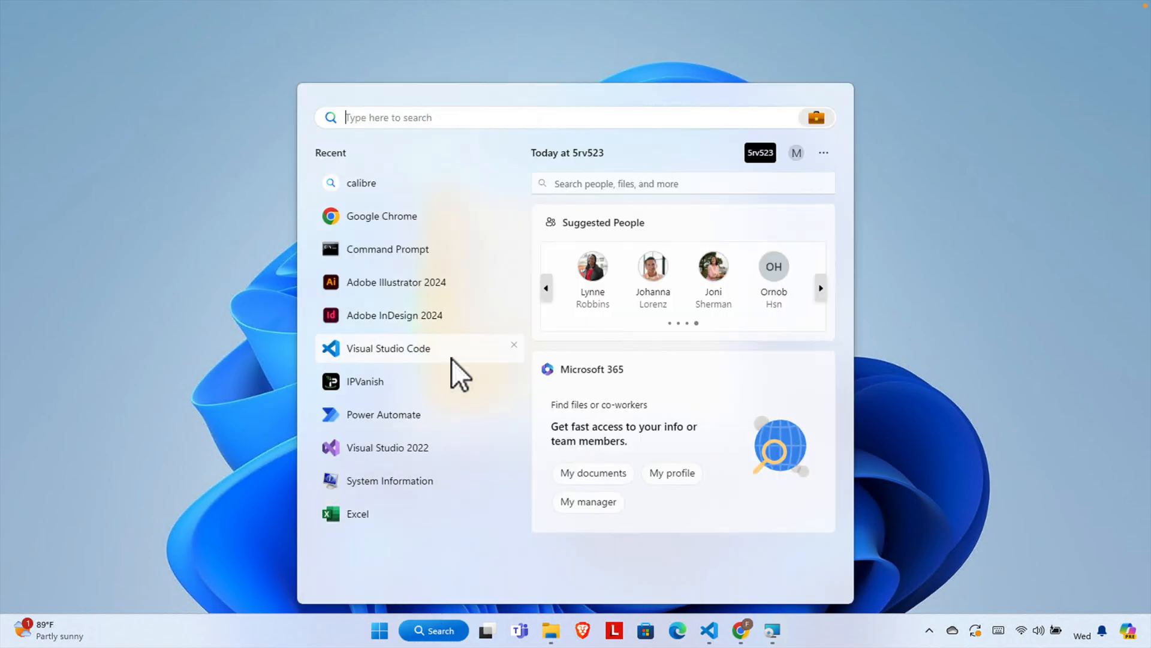
pyautogui.moveTo(381, 198)
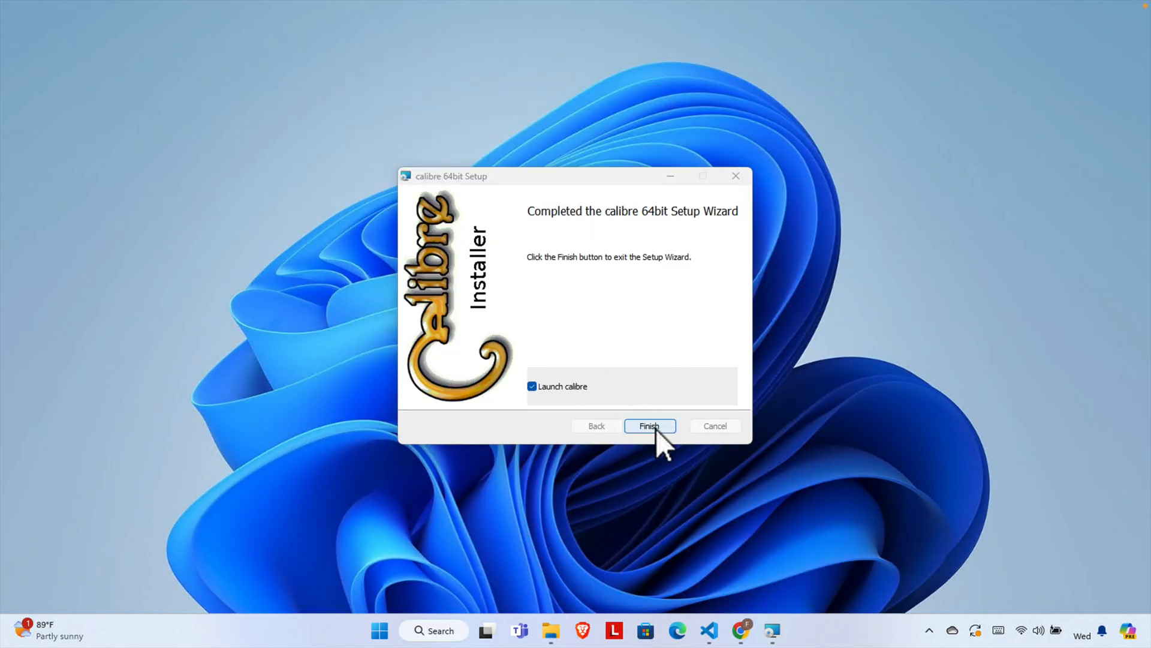
# Finish the setup wizard with 'Launch calibre' kept ticked.
pyautogui.click(649, 425)
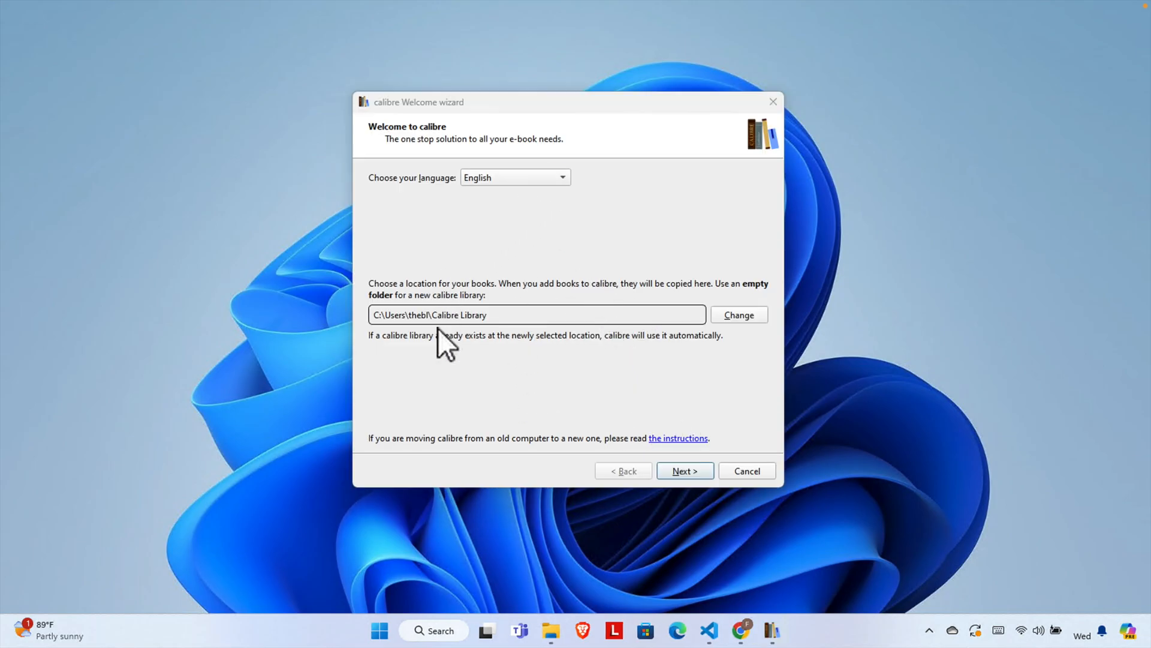
pyautogui.moveTo(456, 143)
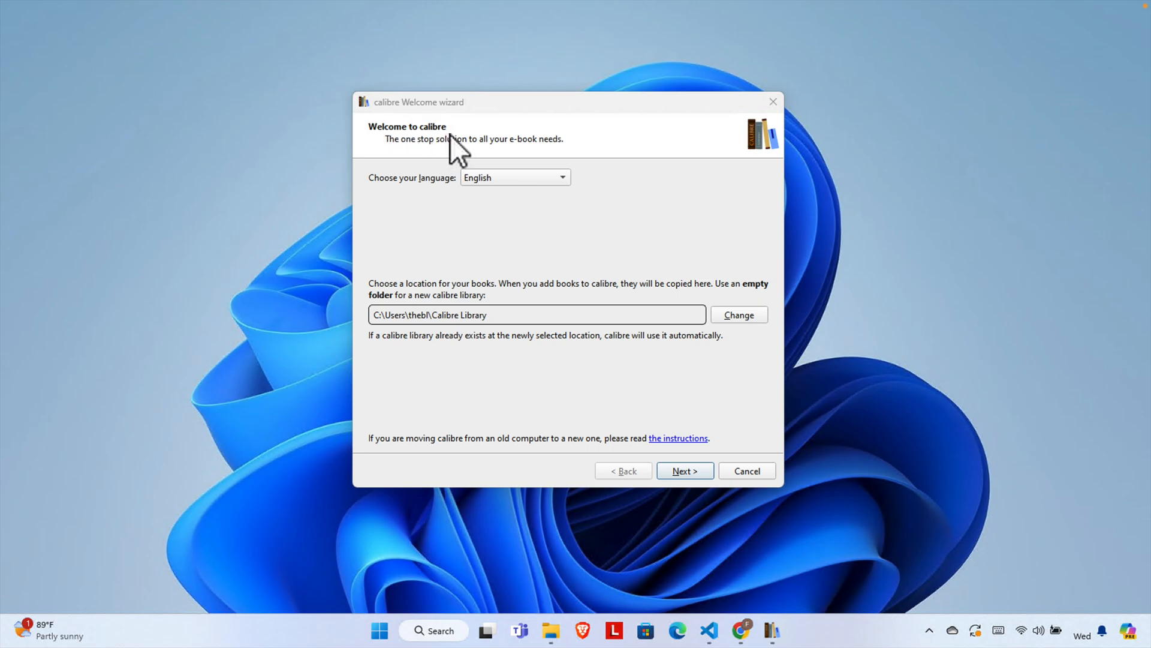
pyautogui.moveTo(488, 342)
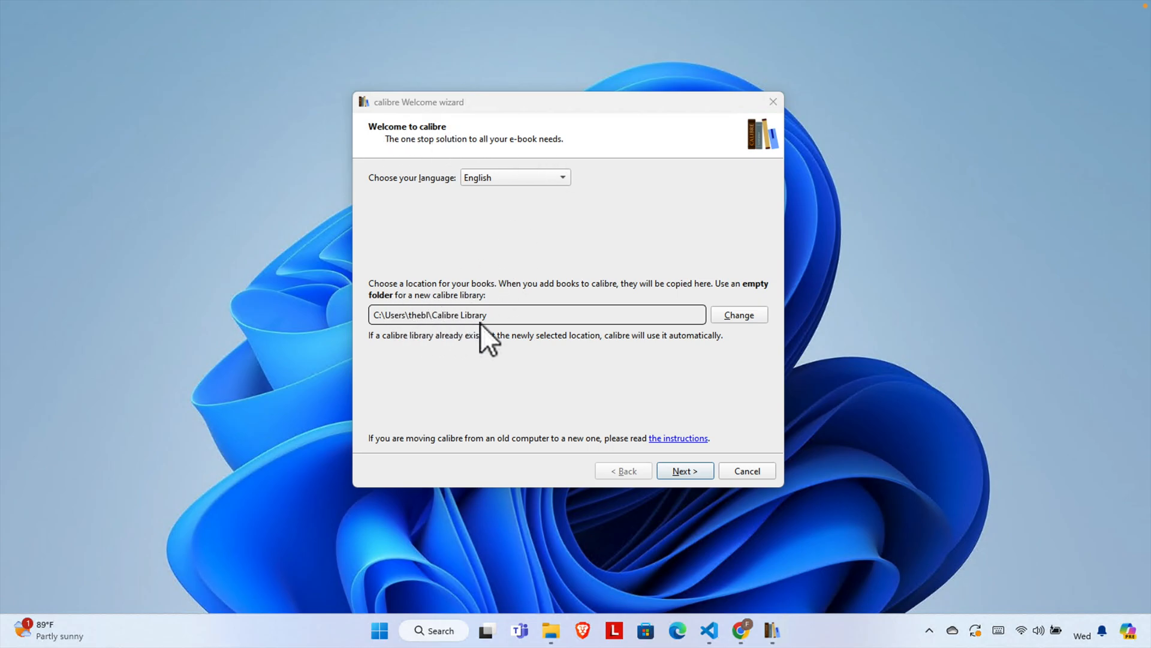
pyautogui.moveTo(480, 300)
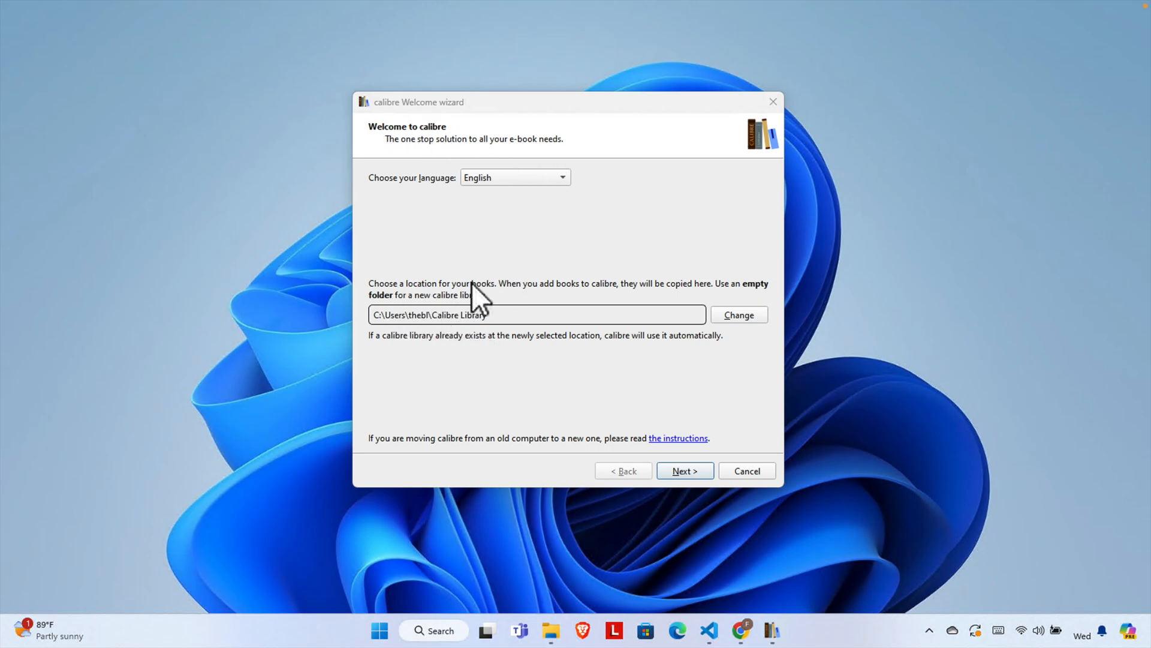
pyautogui.moveTo(447, 342)
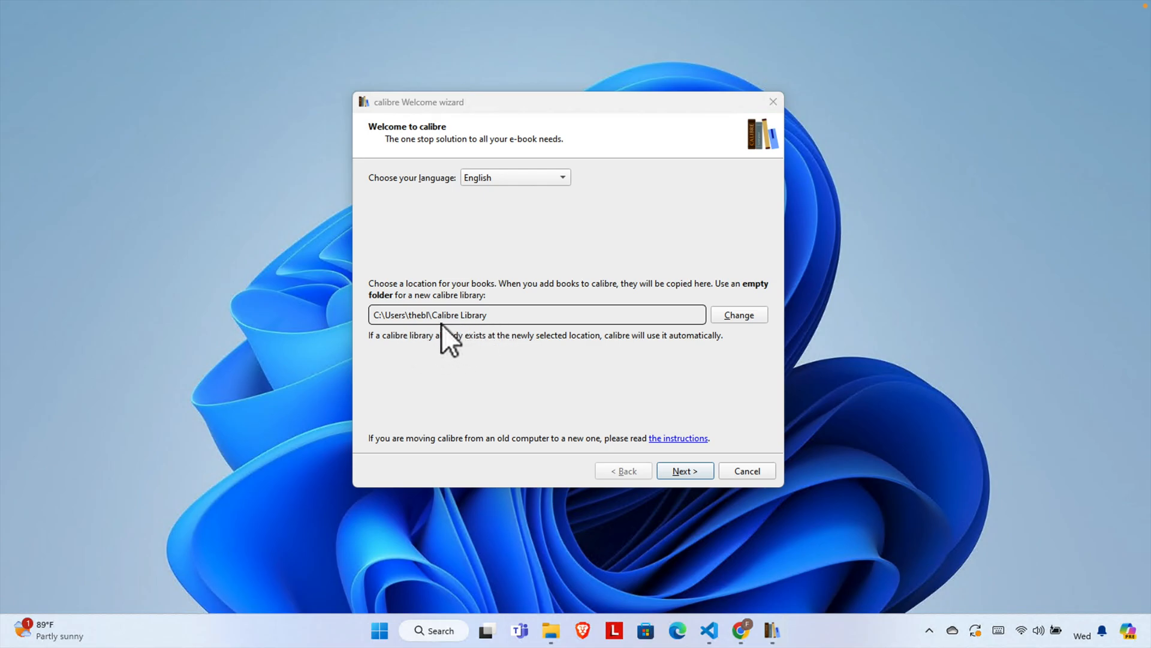
pyautogui.moveTo(440, 326)
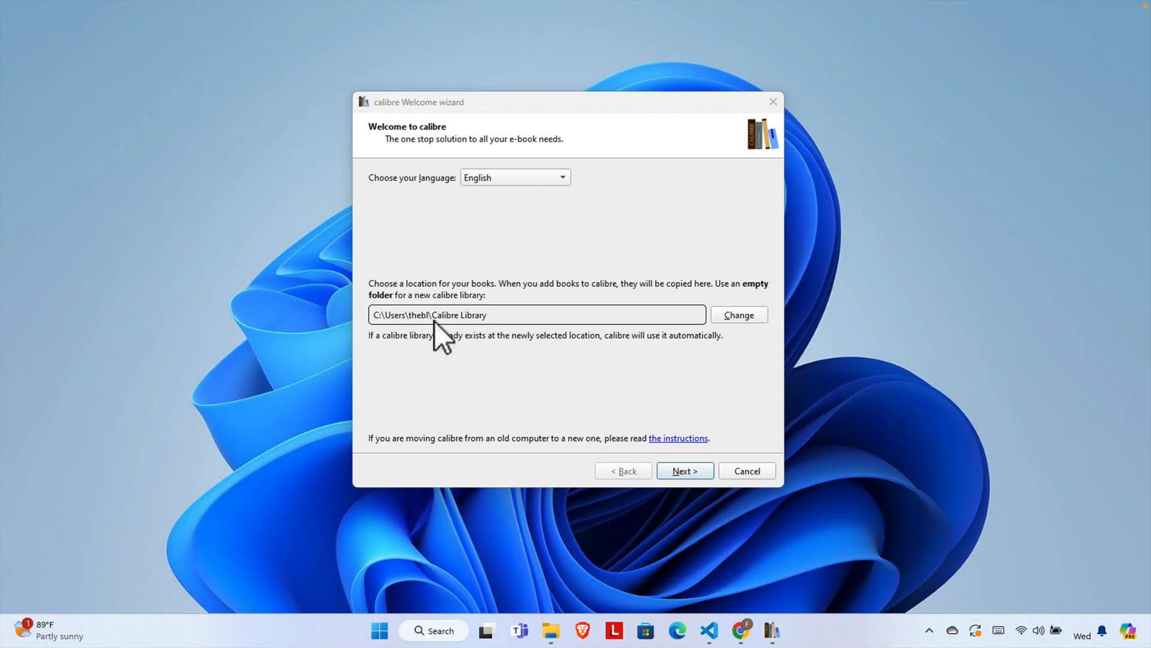
pyautogui.moveTo(428, 342)
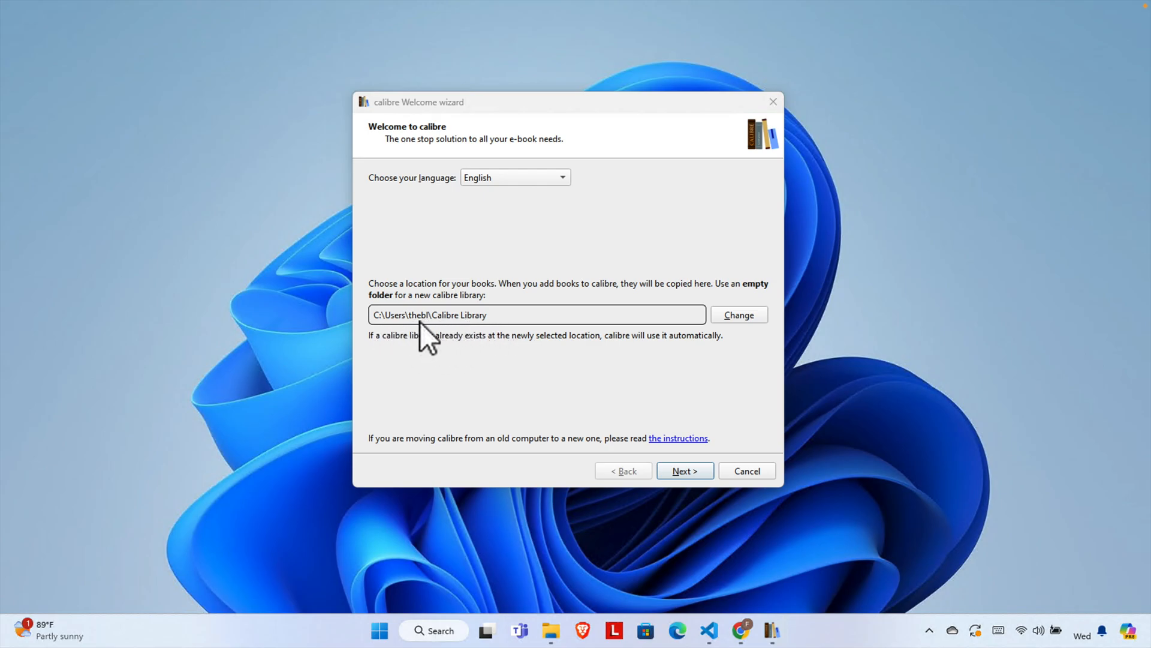
pyautogui.moveTo(696, 345)
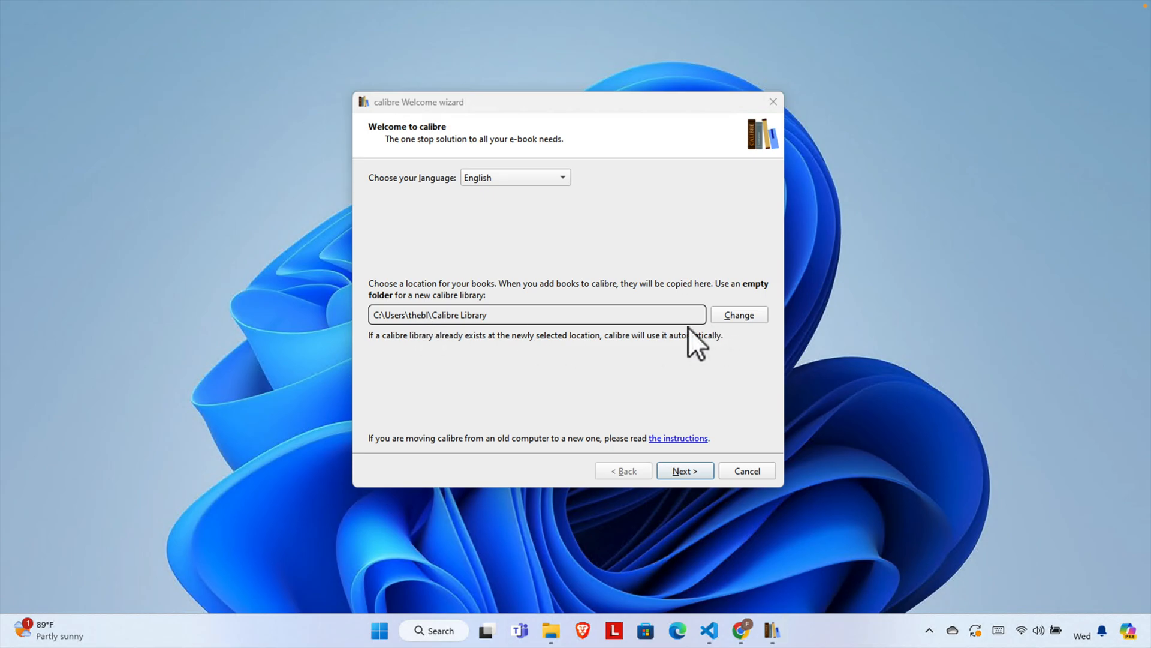
pyautogui.moveTo(771, 338)
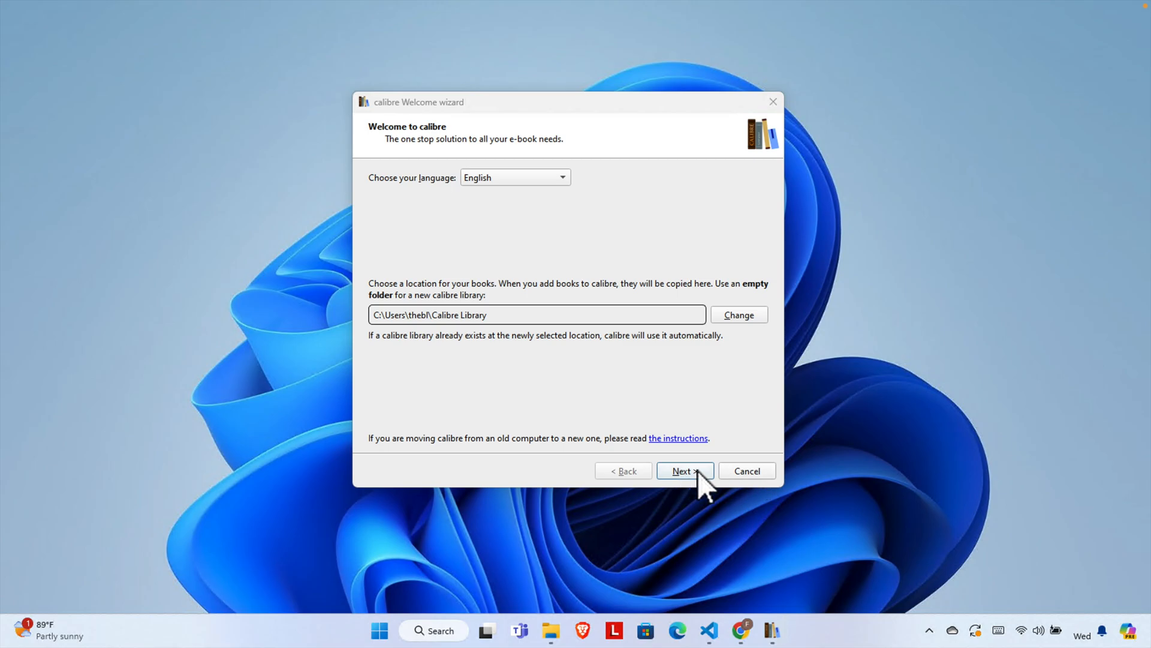
# Keep English and the default Calibre Library folder and continue to device selection.
pyautogui.click(683, 471)
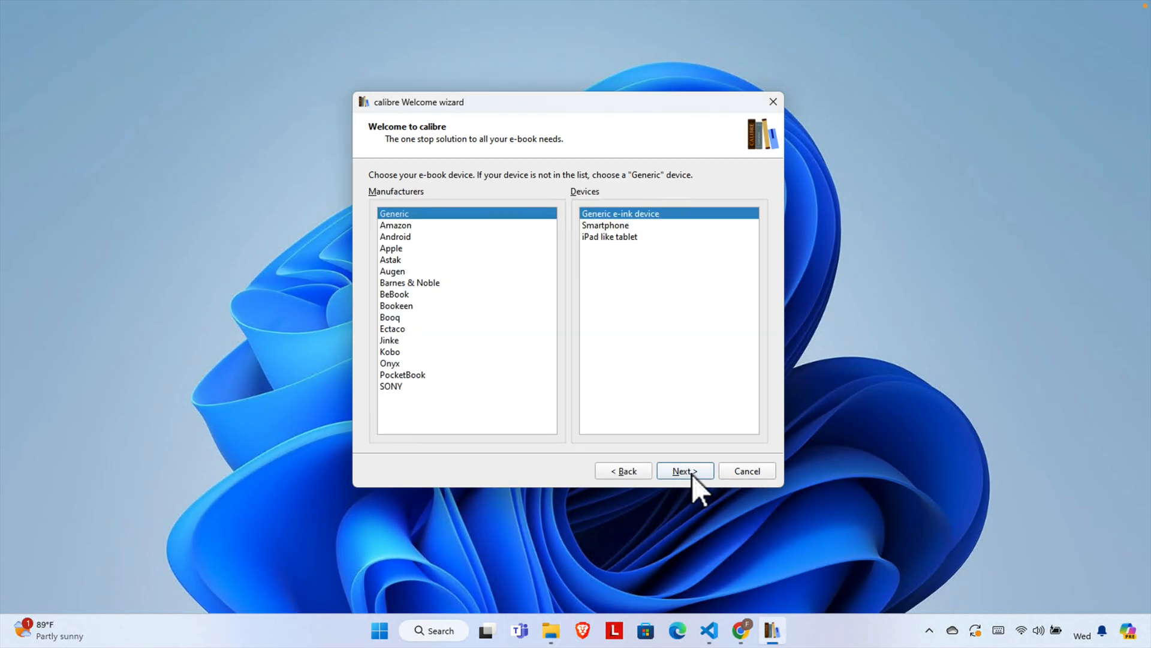
pyautogui.moveTo(419, 235)
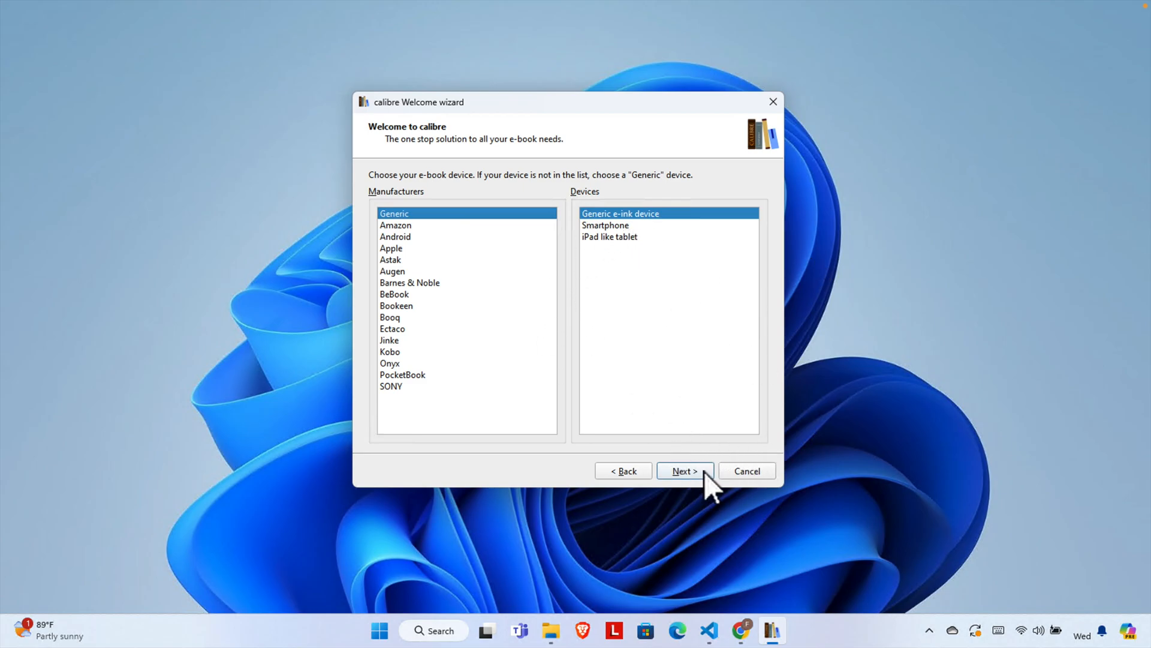
# Keep the Generic e-ink device and finish the Welcome wizard, showing the Quick Start Guide.
pyautogui.click(684, 471)
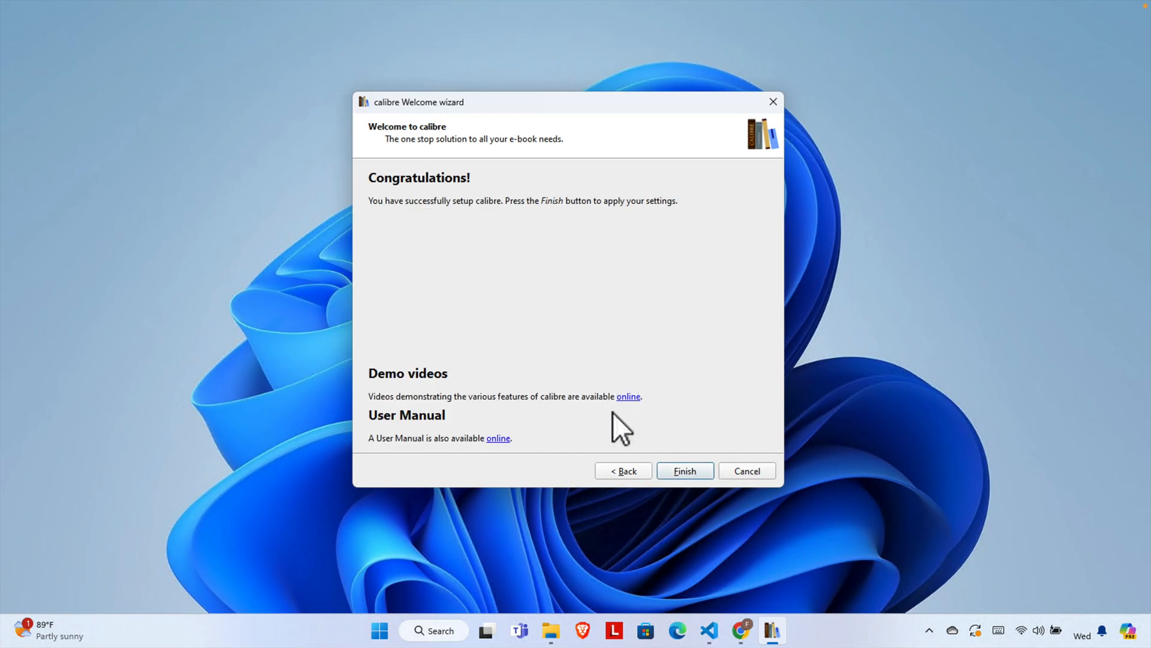
pyautogui.moveTo(573, 375)
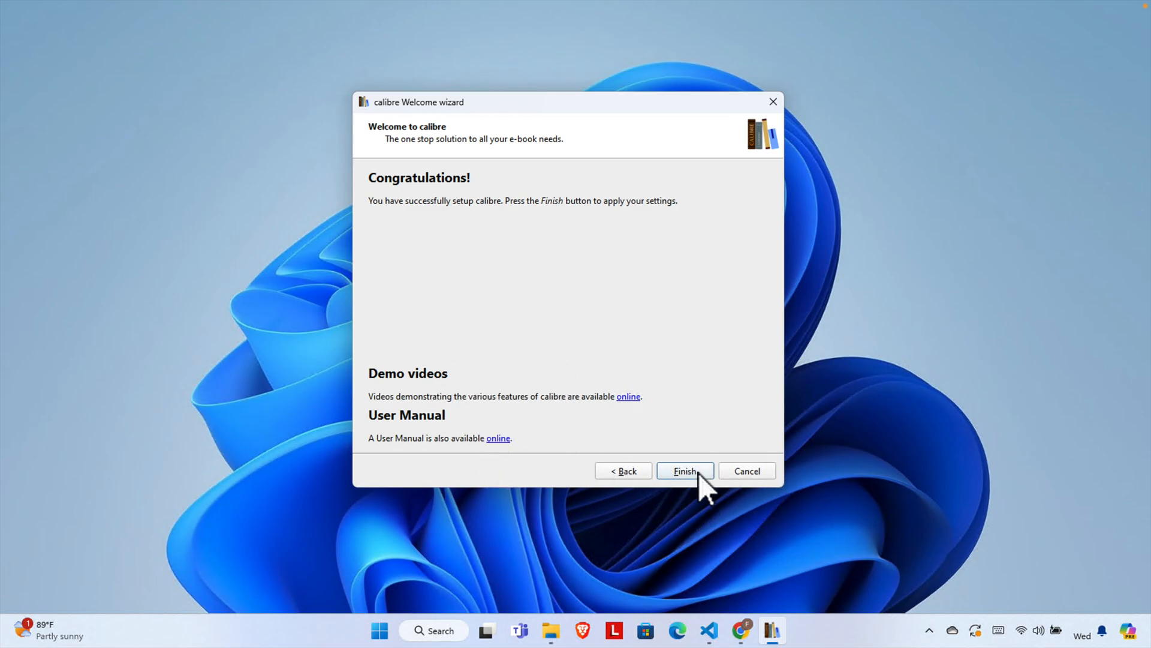
pyautogui.click(682, 470)
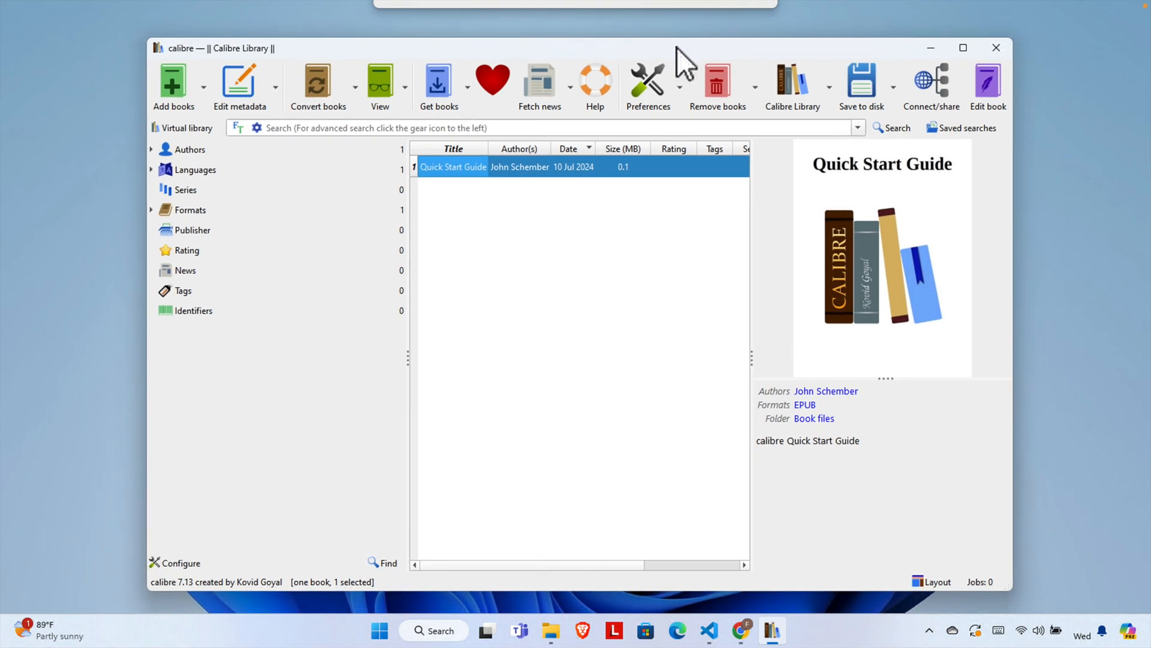
pyautogui.moveTo(619, 360)
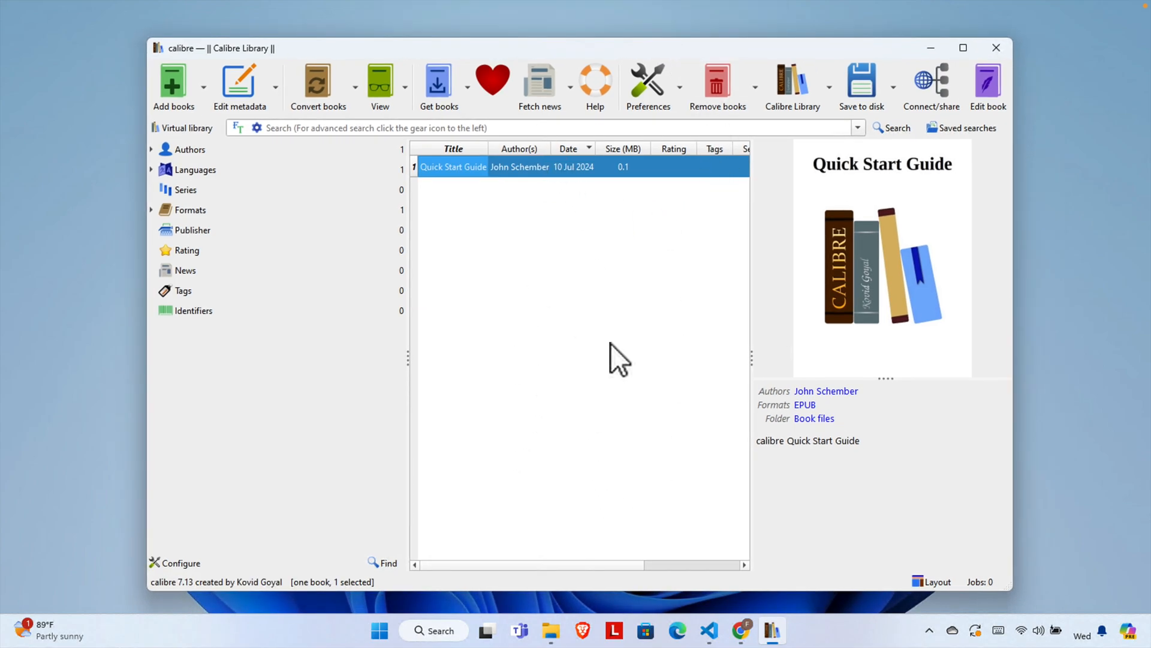
pyautogui.moveTo(535, 466)
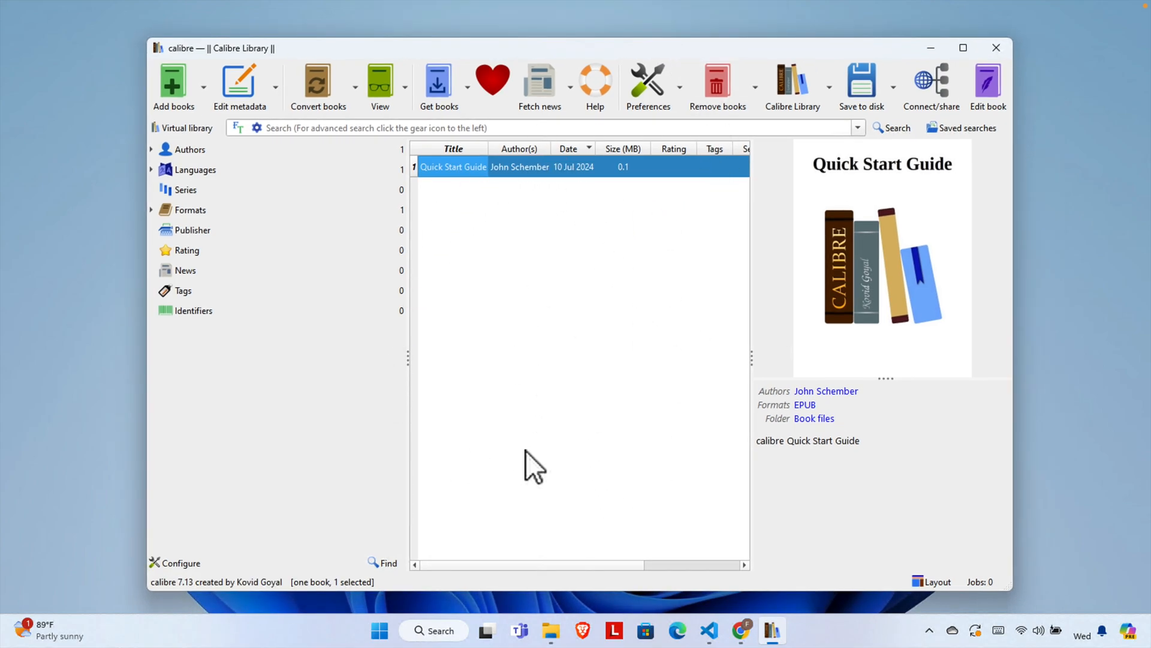
pyautogui.moveTo(622, 336)
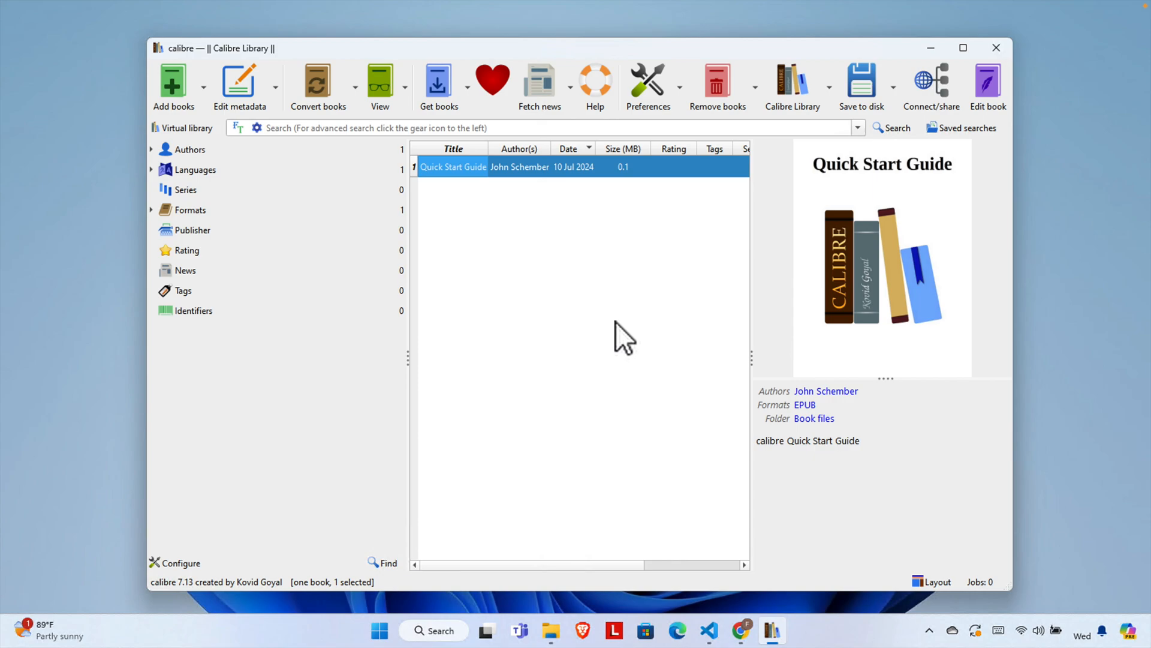
pyautogui.moveTo(560, 294)
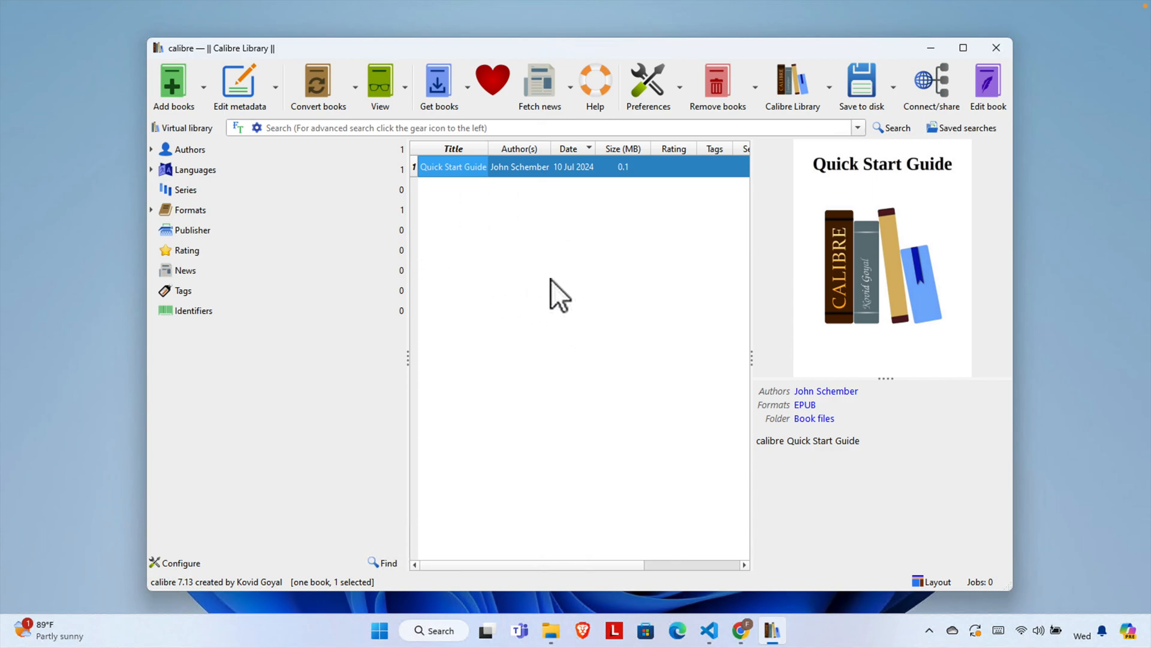
pyautogui.moveTo(543, 276)
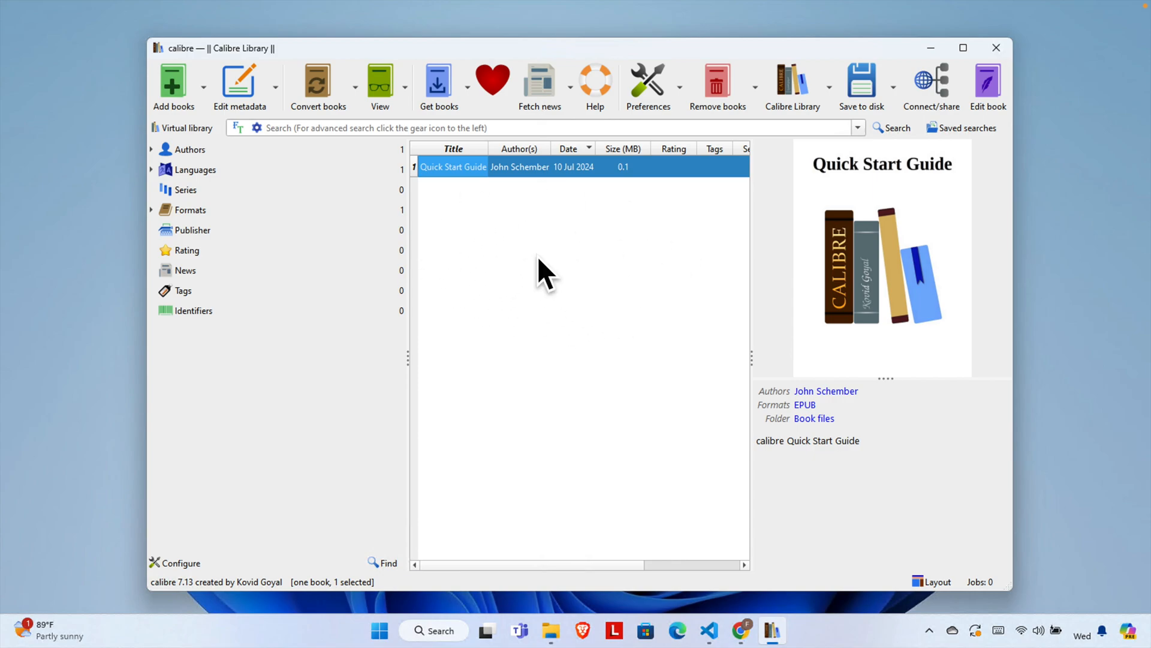
pyautogui.moveTo(730, 317)
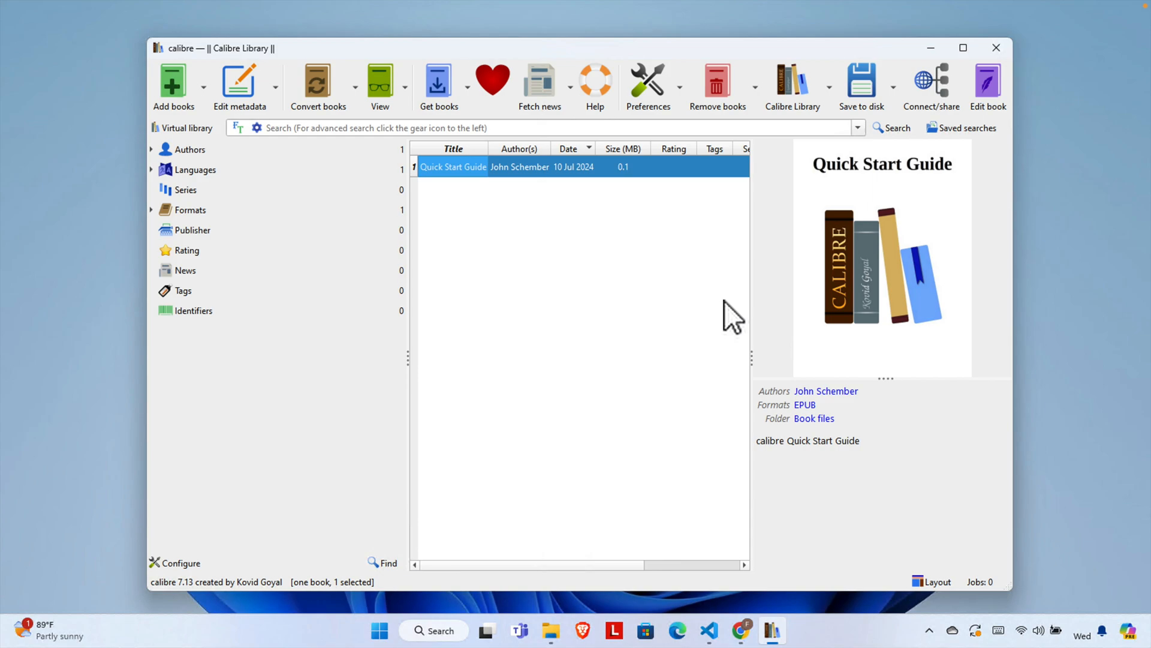
pyautogui.moveTo(721, 315)
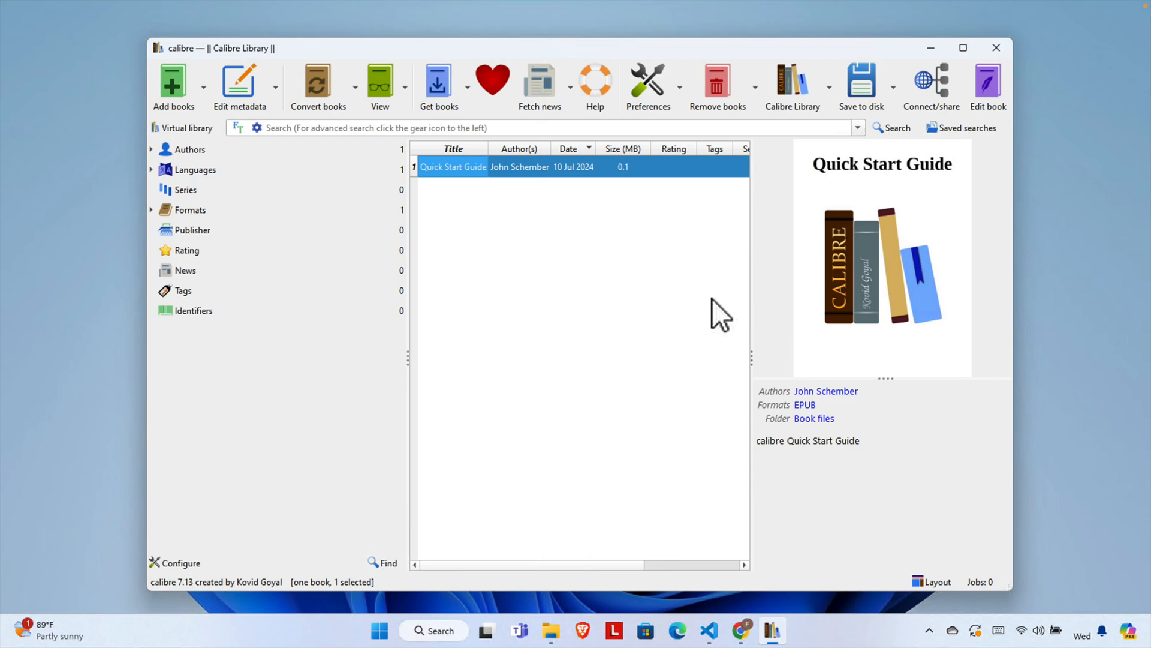